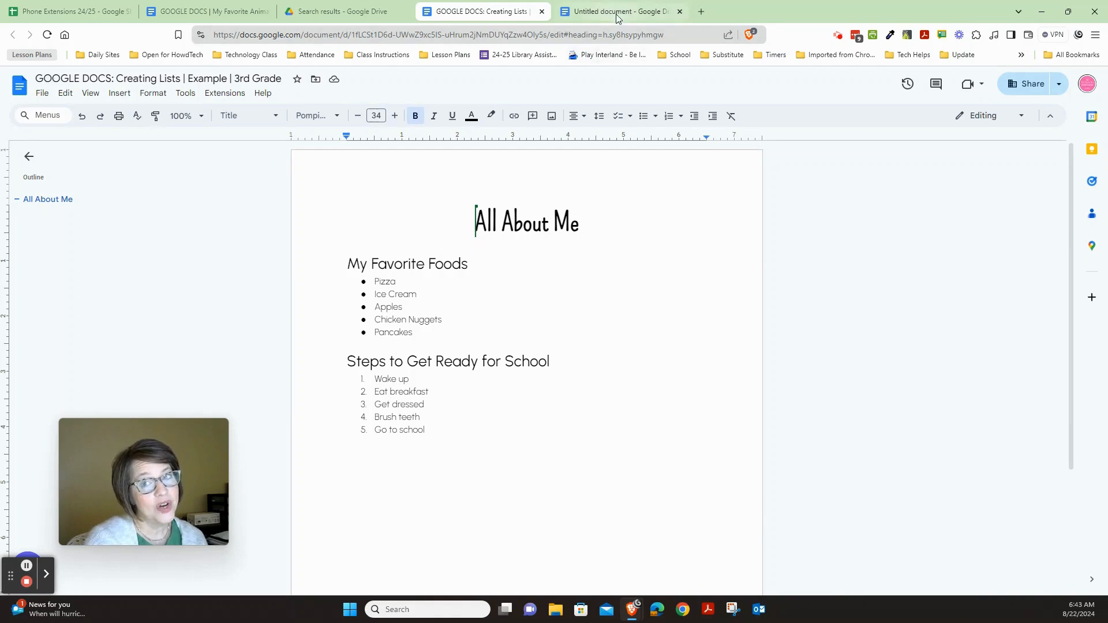
Switch from the finished example to the blank untitled document.
{"action": "left_click", "coordinate": [621, 12]}
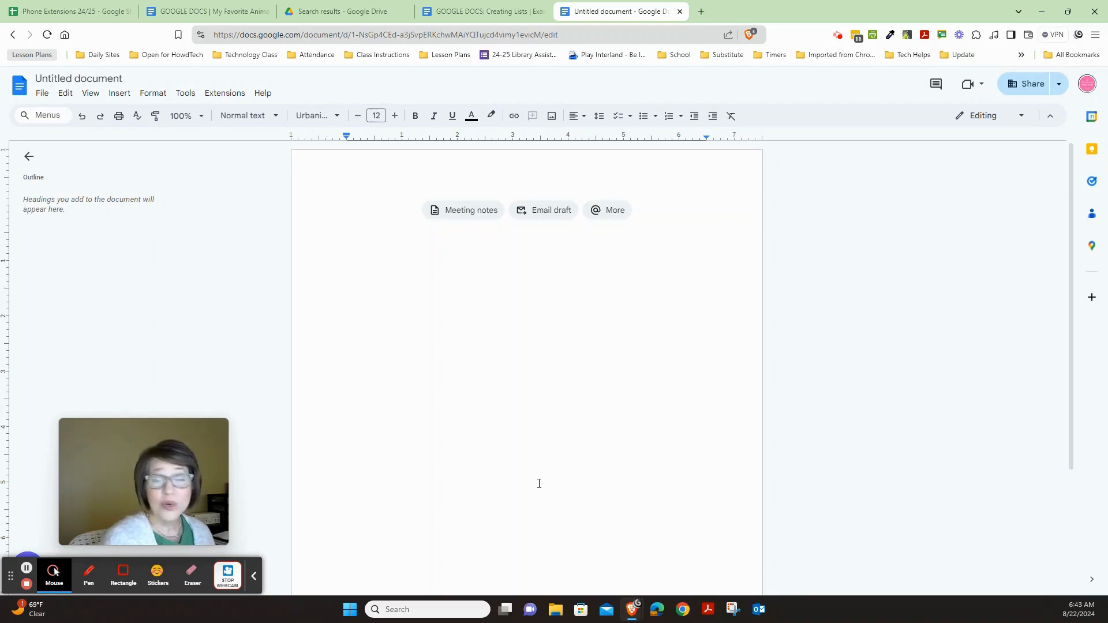
Enter 'All About Me' as the first line and start an empty line beneath it.
{"action": "type", "text": "A"}
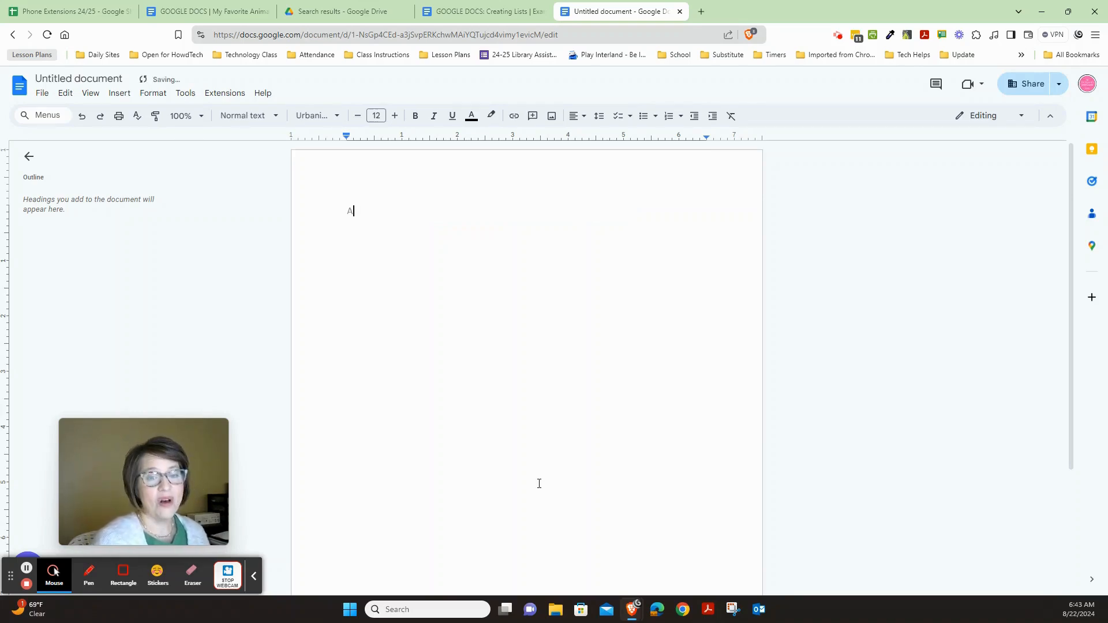
{"action": "type", "text": "ll About M"}
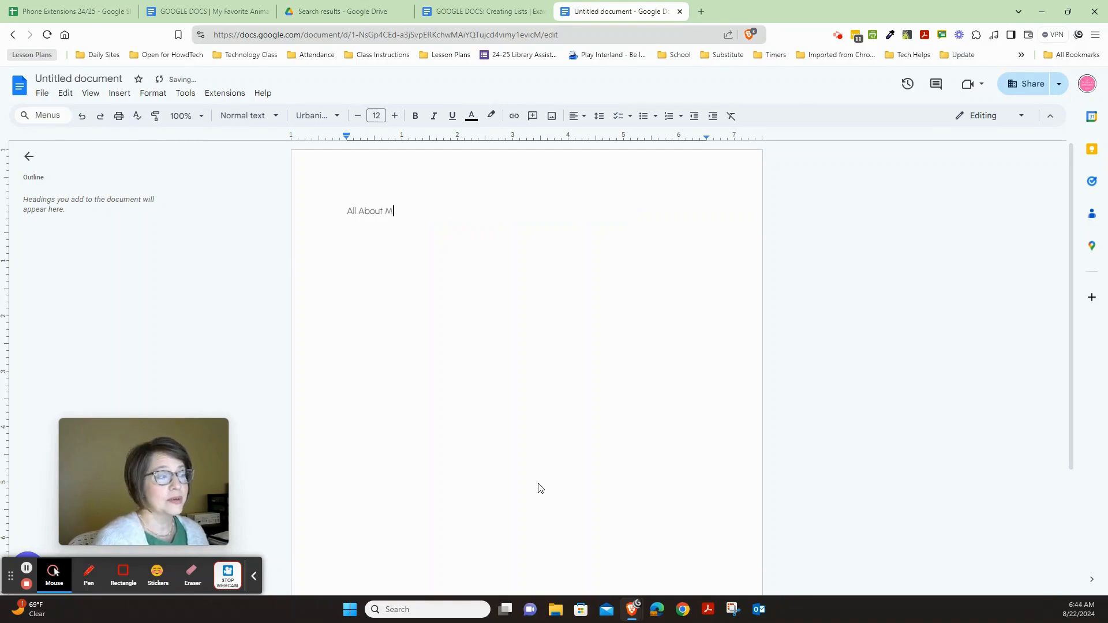
{"action": "type", "text": "e"}
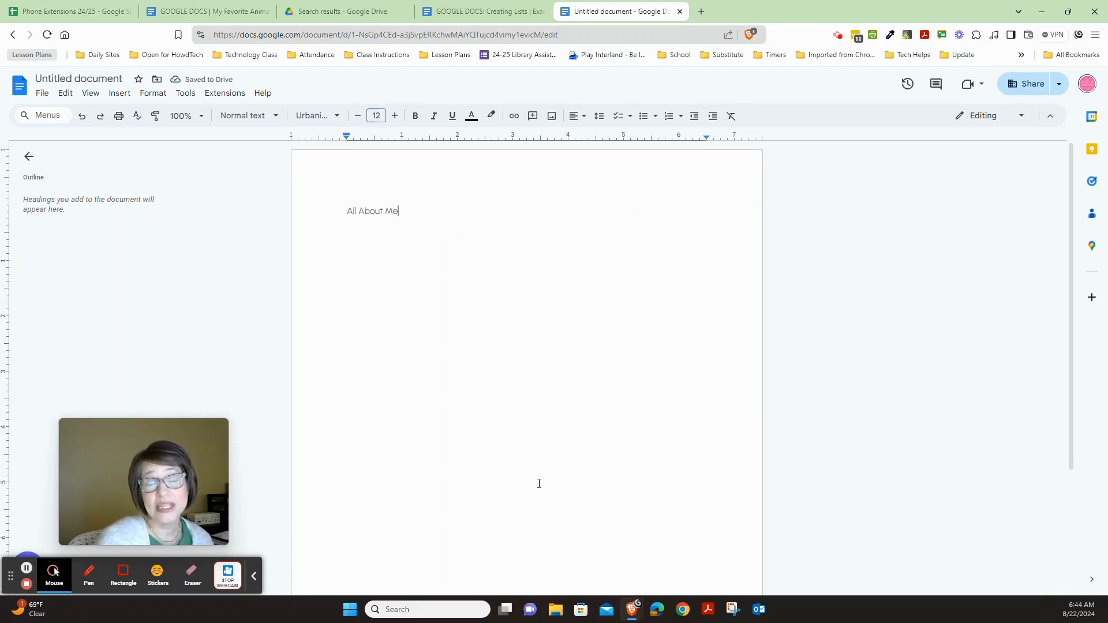
{"action": "key", "text": "enter"}
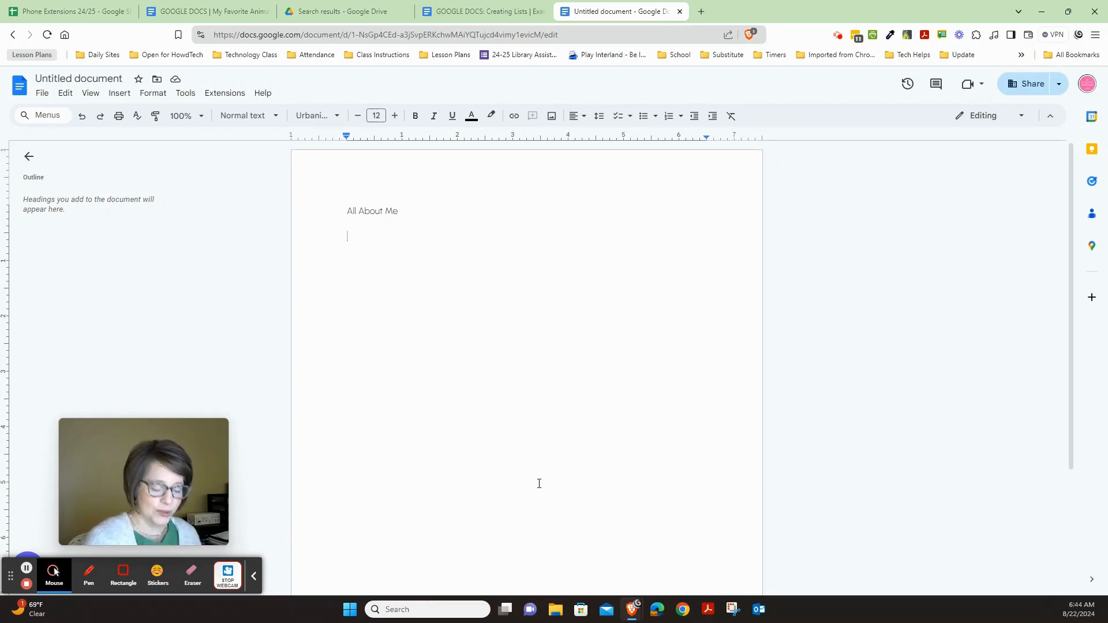
Add 'My Favorite Foods' on the line below the title.
{"action": "type", "text": "My Favorite"}
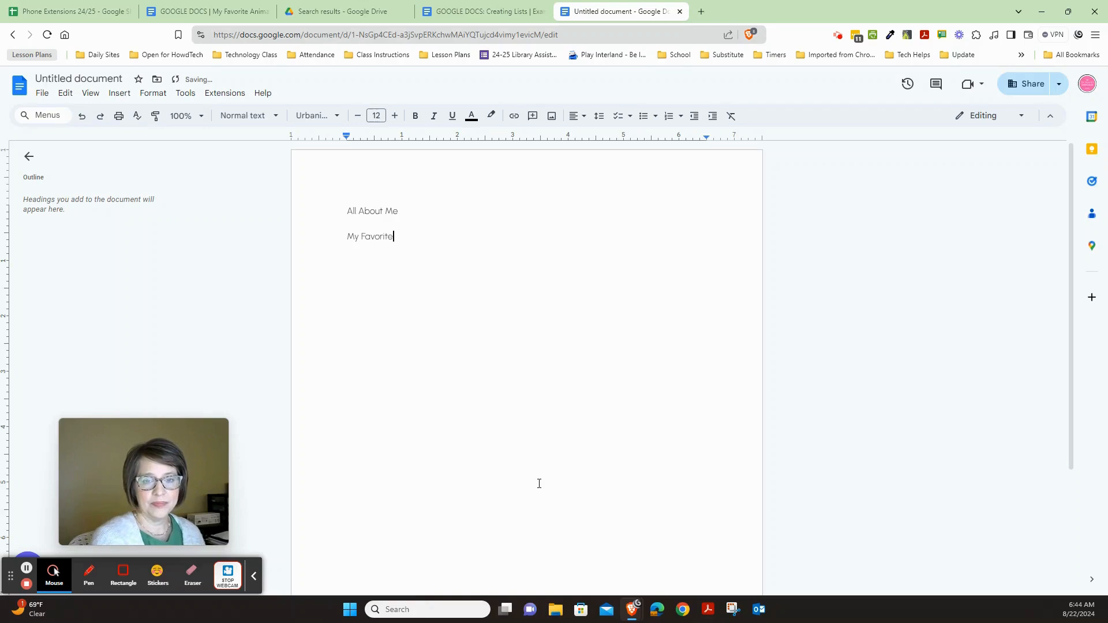
{"action": "type", "text": "Foods"}
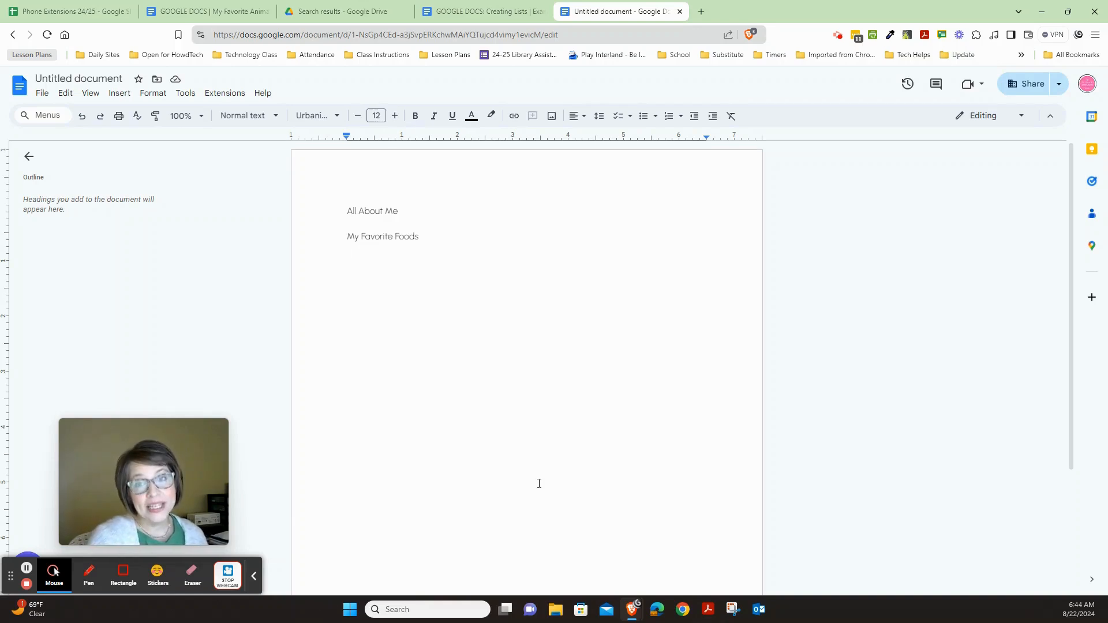
{"action": "mouse_move", "coordinate": [645, 116]}
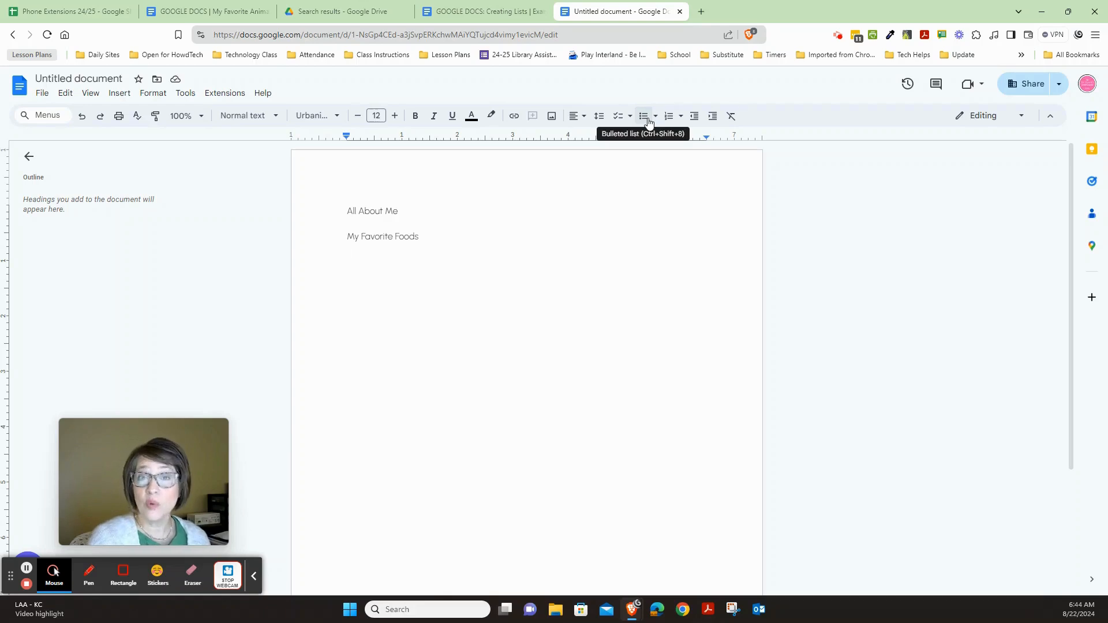
Start a bulleted list under My Favorite Foods and review the bullet style choices.
{"action": "left_click", "coordinate": [643, 116]}
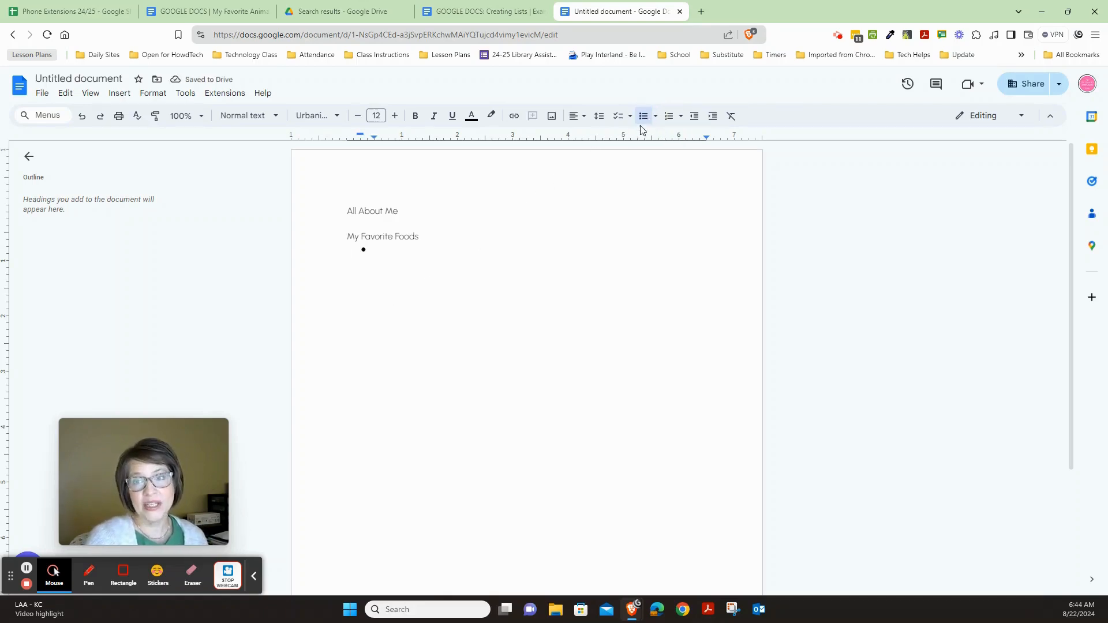
{"action": "mouse_move", "coordinate": [654, 115]}
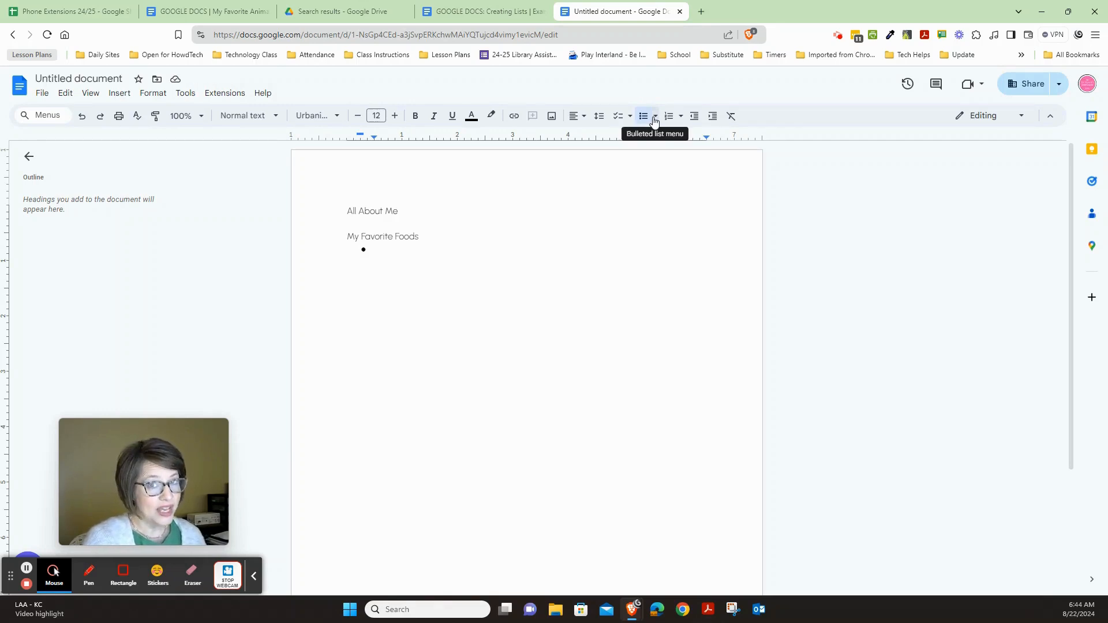
{"action": "left_click", "coordinate": [653, 115]}
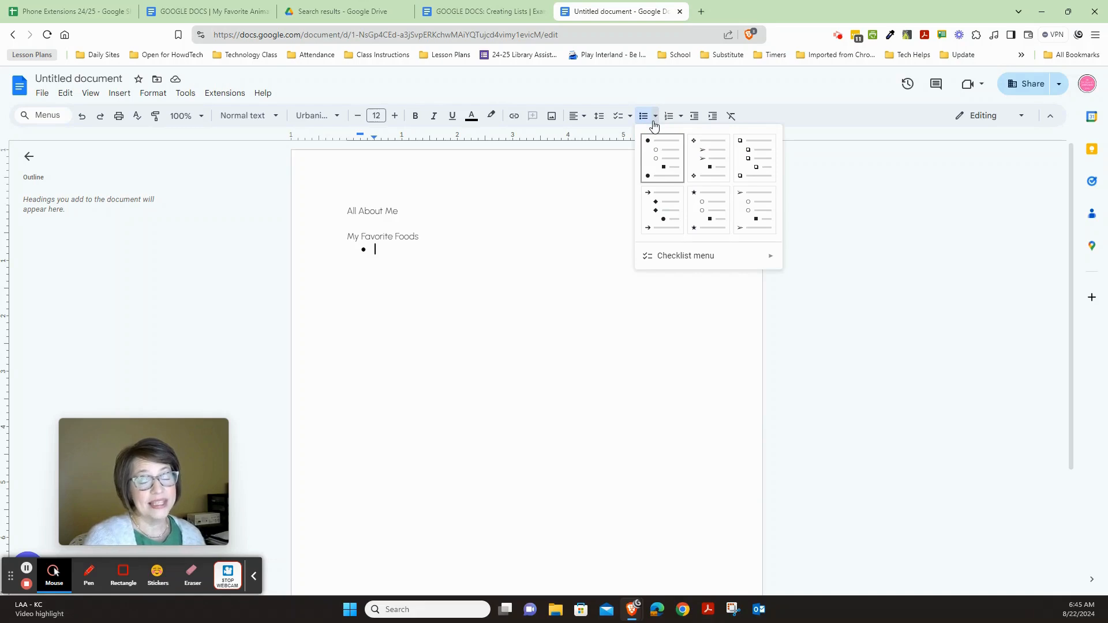
{"action": "mouse_move", "coordinate": [707, 157]}
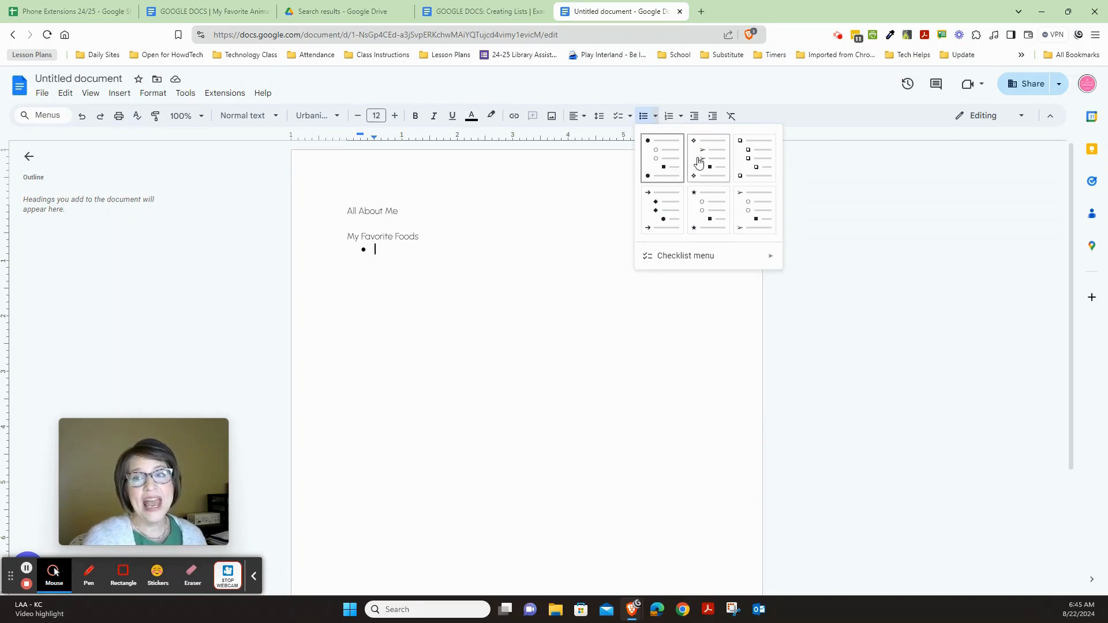
{"action": "mouse_move", "coordinate": [753, 210]}
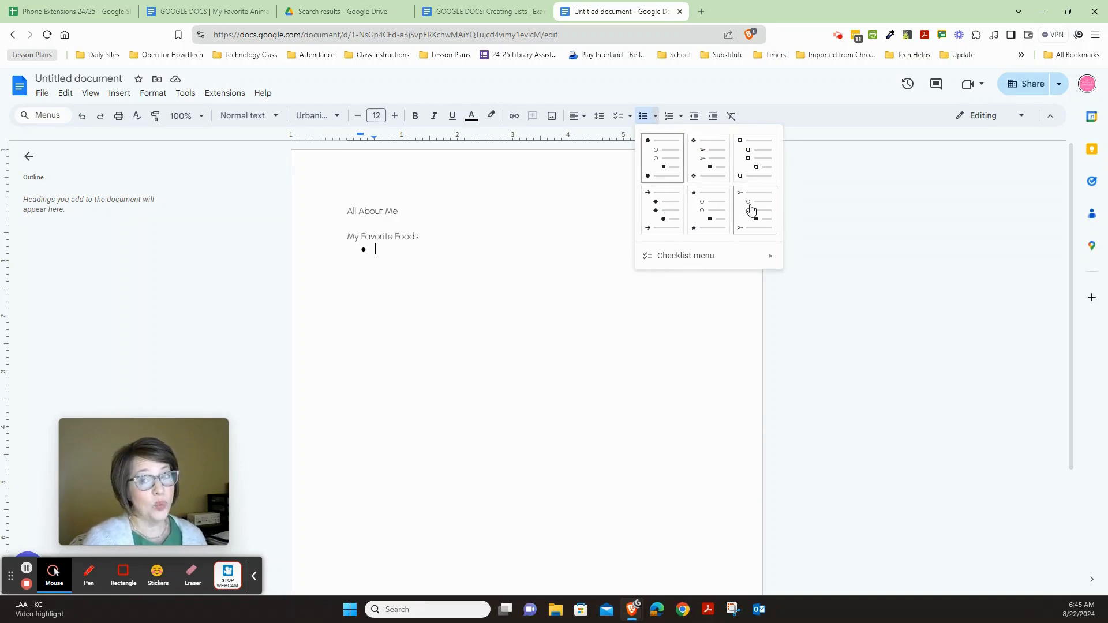
{"action": "mouse_move", "coordinate": [466, 237]}
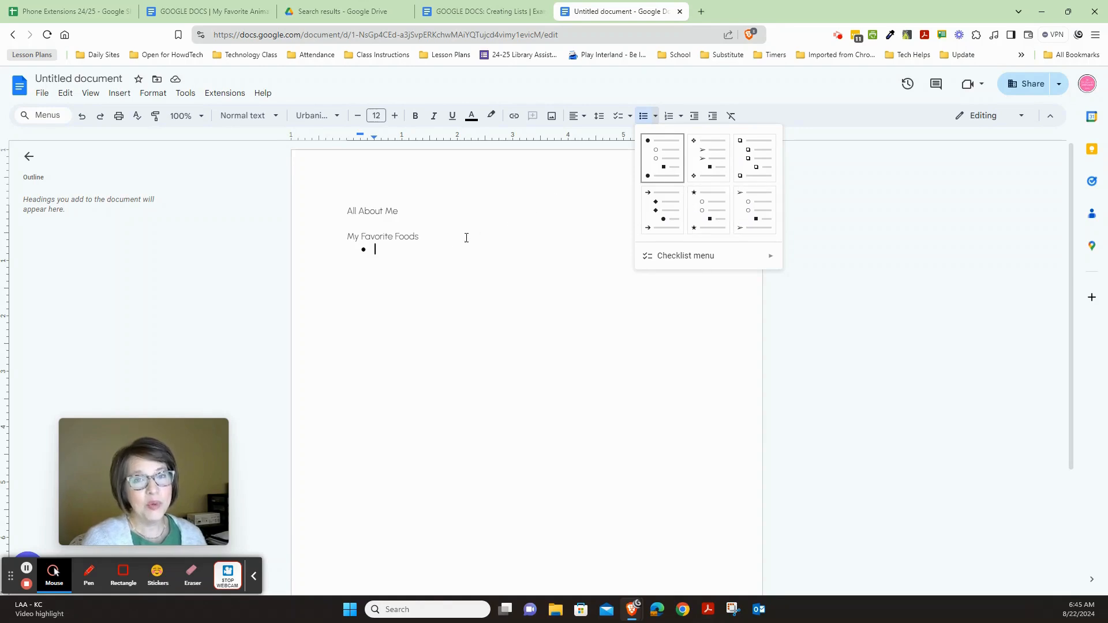
{"action": "mouse_move", "coordinate": [405, 254]}
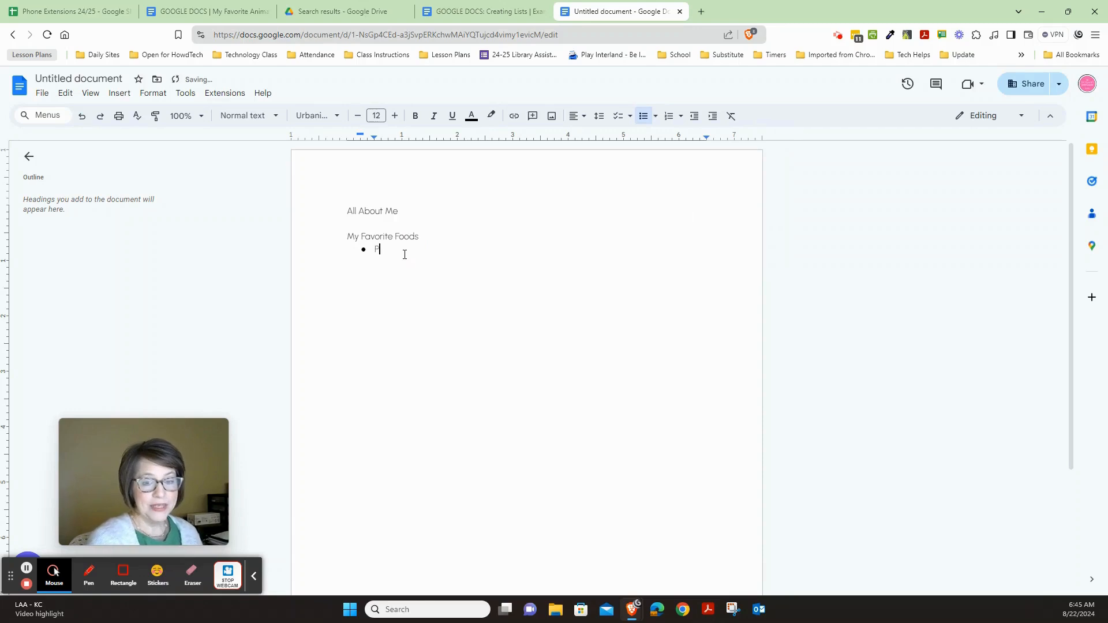
List Pizza, Ice Cream, Apples, Chicken Nuggets and Pancakes as bullets, then end the list.
{"action": "type", "text": "Pizza"}
{"action": "type", "text": "Ice Cream"}
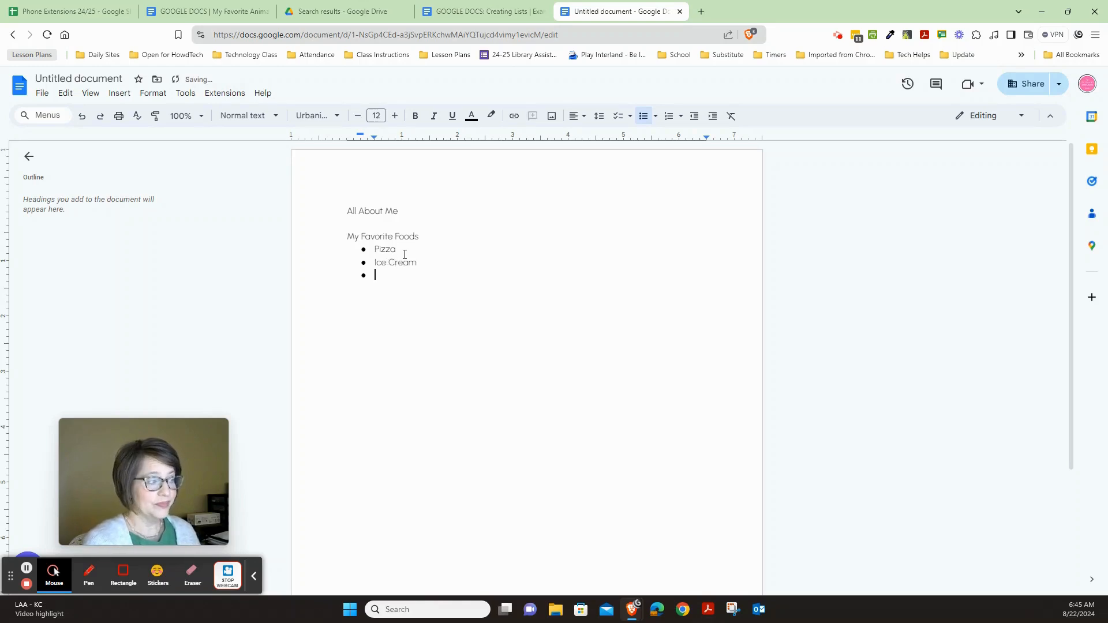
{"action": "type", "text": "Apples"}
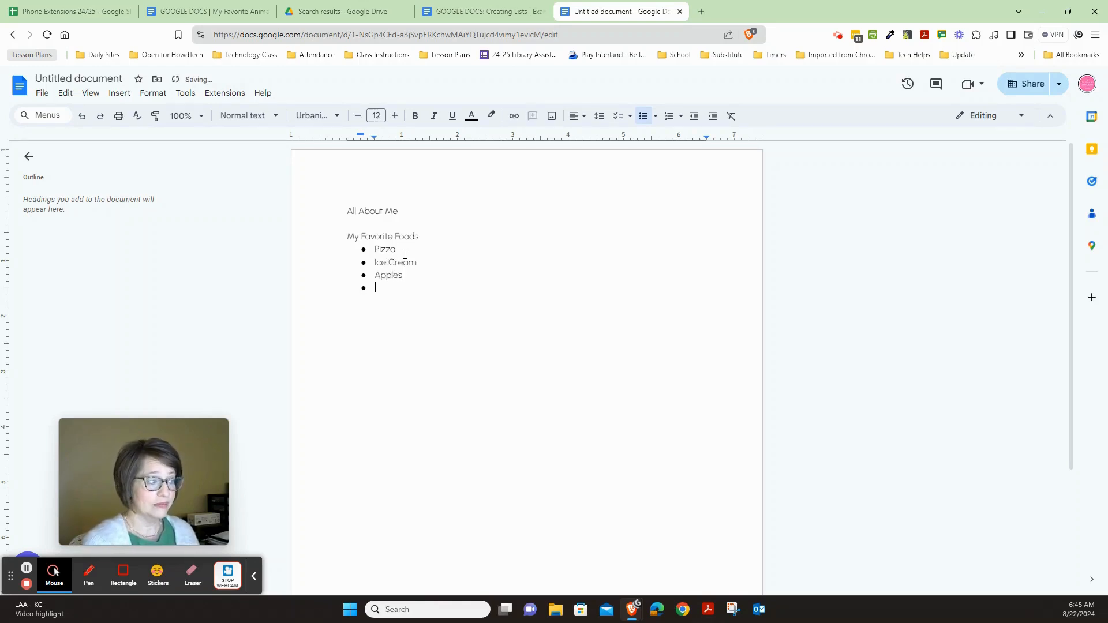
{"action": "type", "text": "Chicken Nub"}
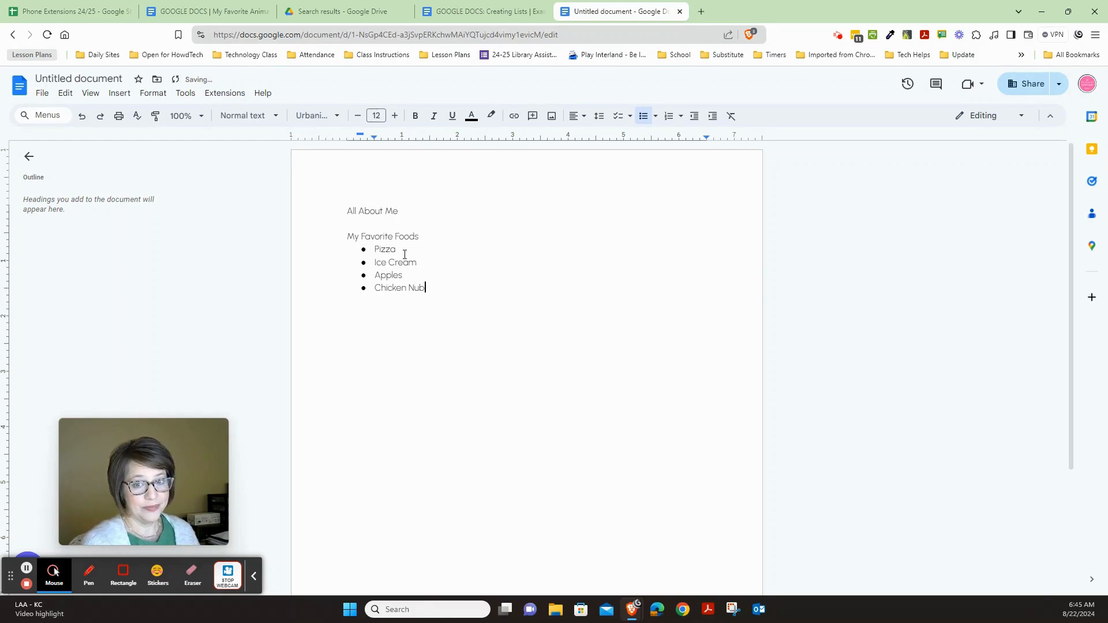
{"action": "type", "text": "gets"}
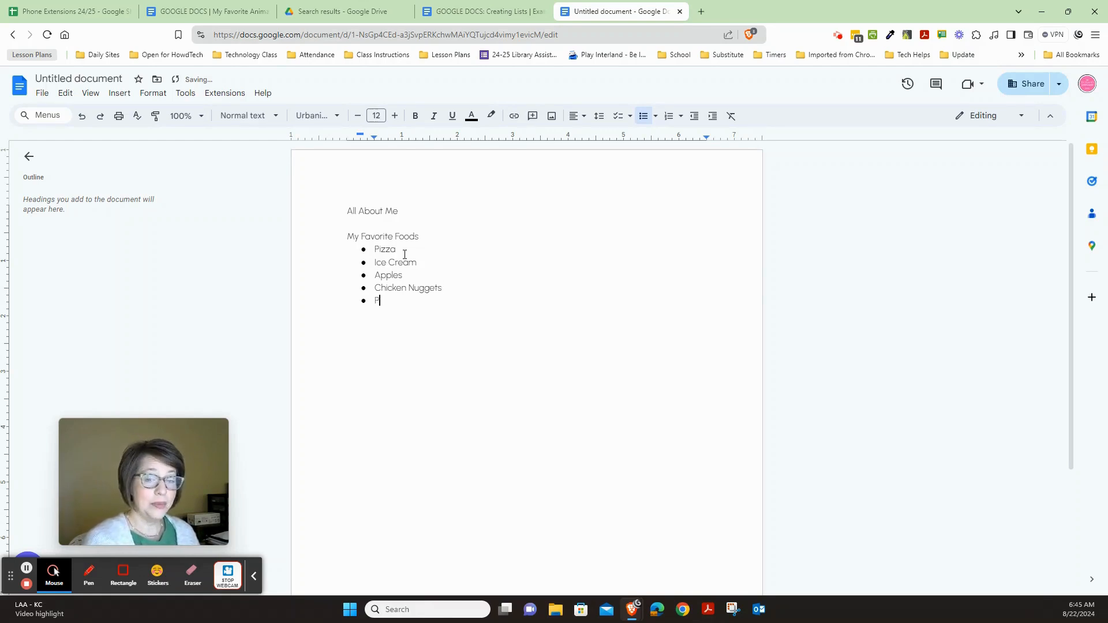
{"action": "type", "text": "ancakes"}
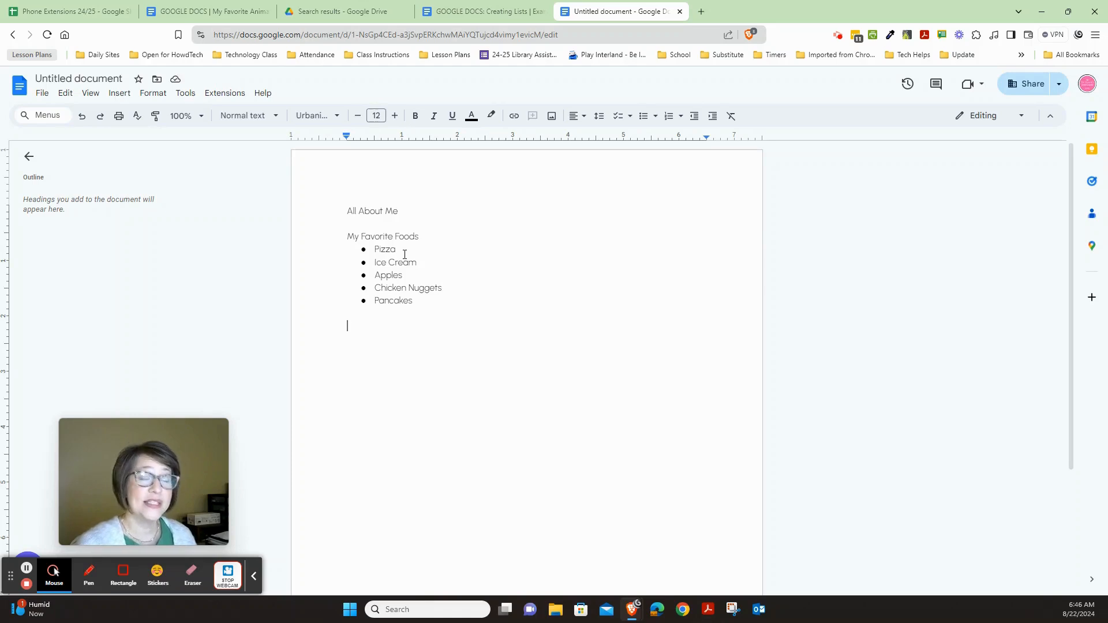
Add the heading 'Steps to Get Ready for School' after the food list, cursor at its end.
{"action": "type", "text": "S"}
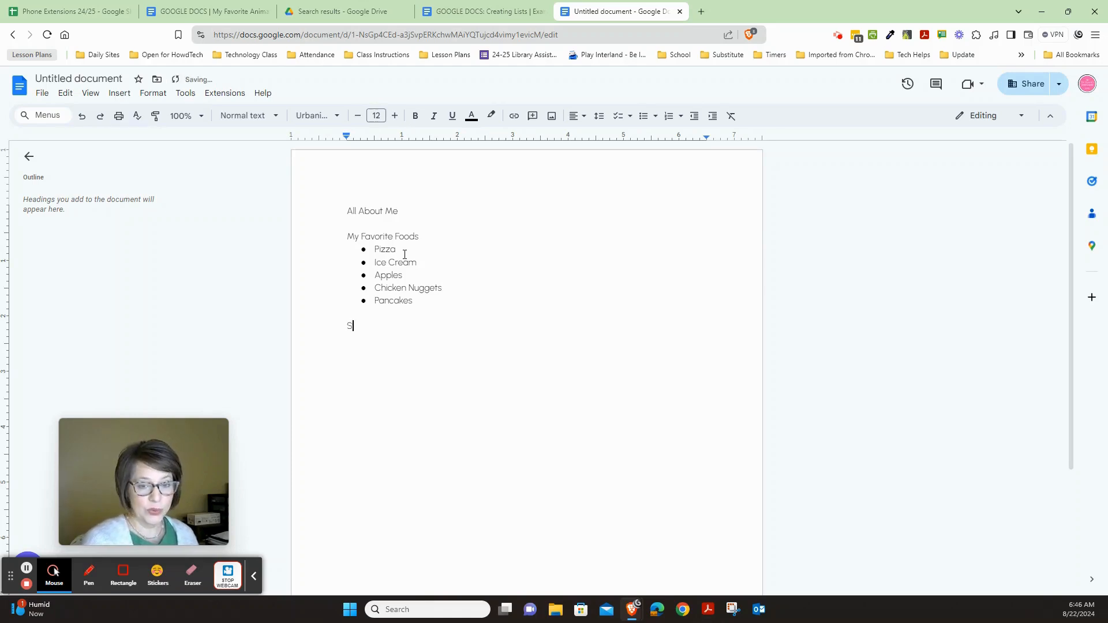
{"action": "type", "text": "teps to G"}
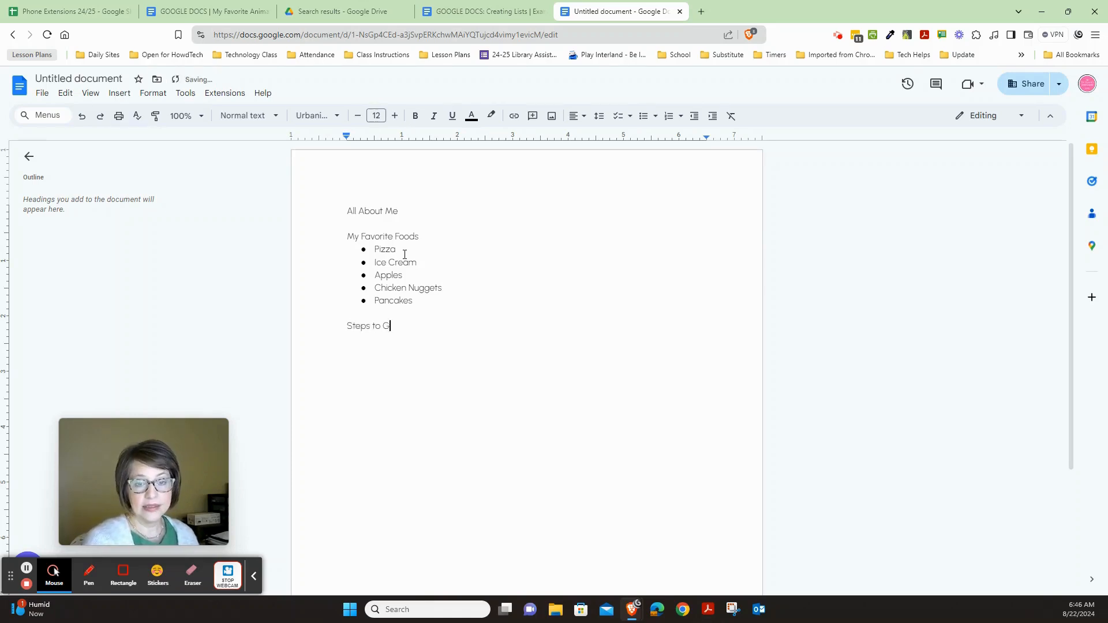
{"action": "type", "text": "et Ready for Scho"}
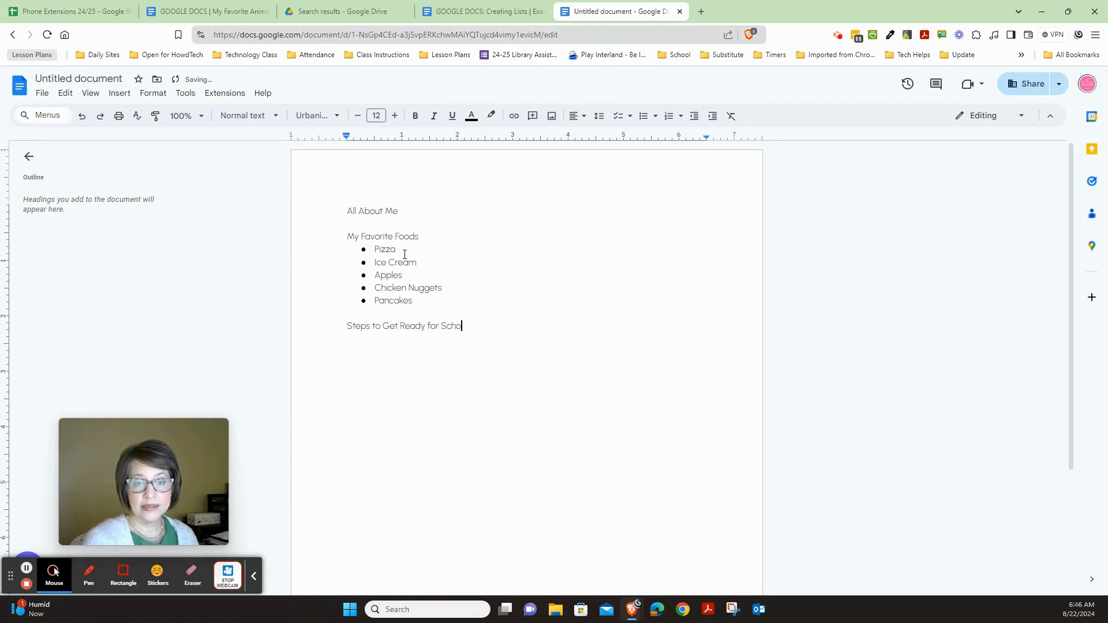
{"action": "type", "text": "ol"}
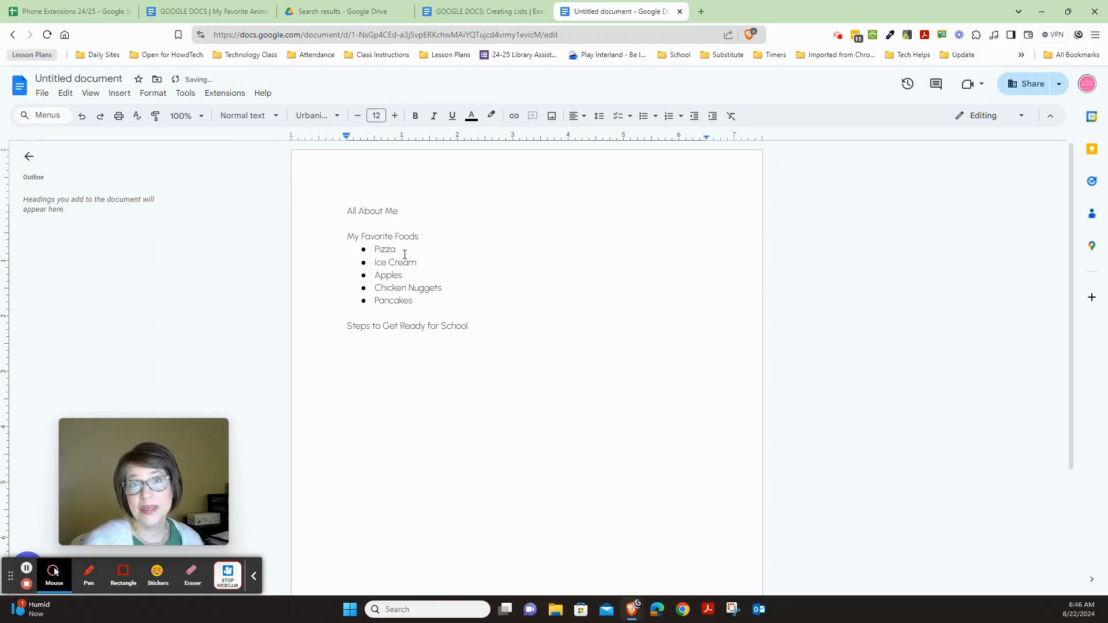
{"action": "left_click", "coordinate": [348, 338]}
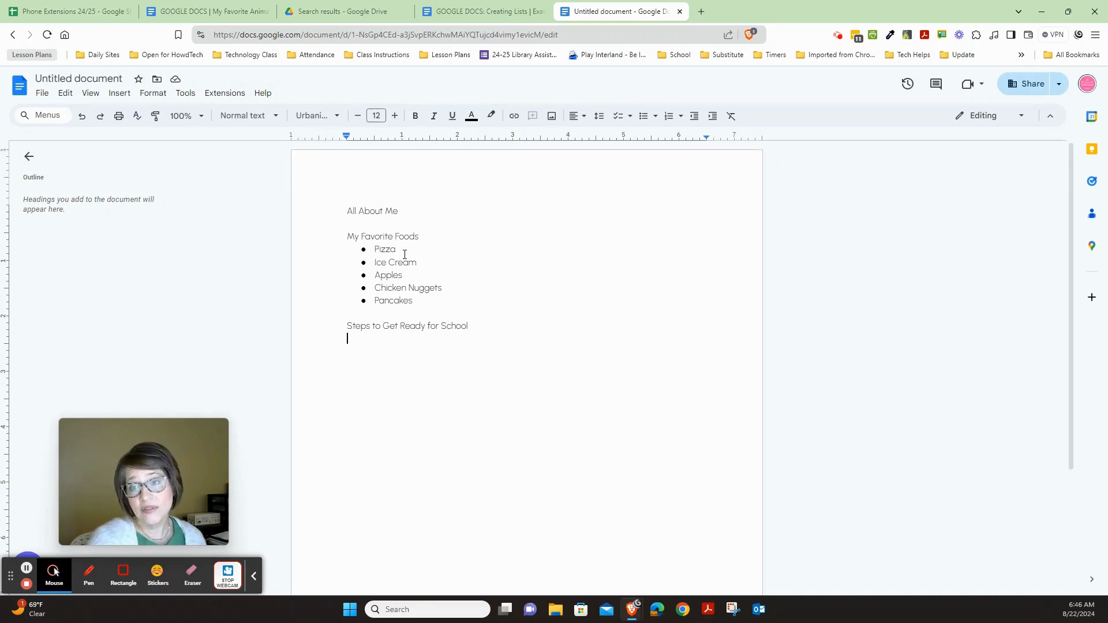
{"action": "mouse_move", "coordinate": [669, 116]}
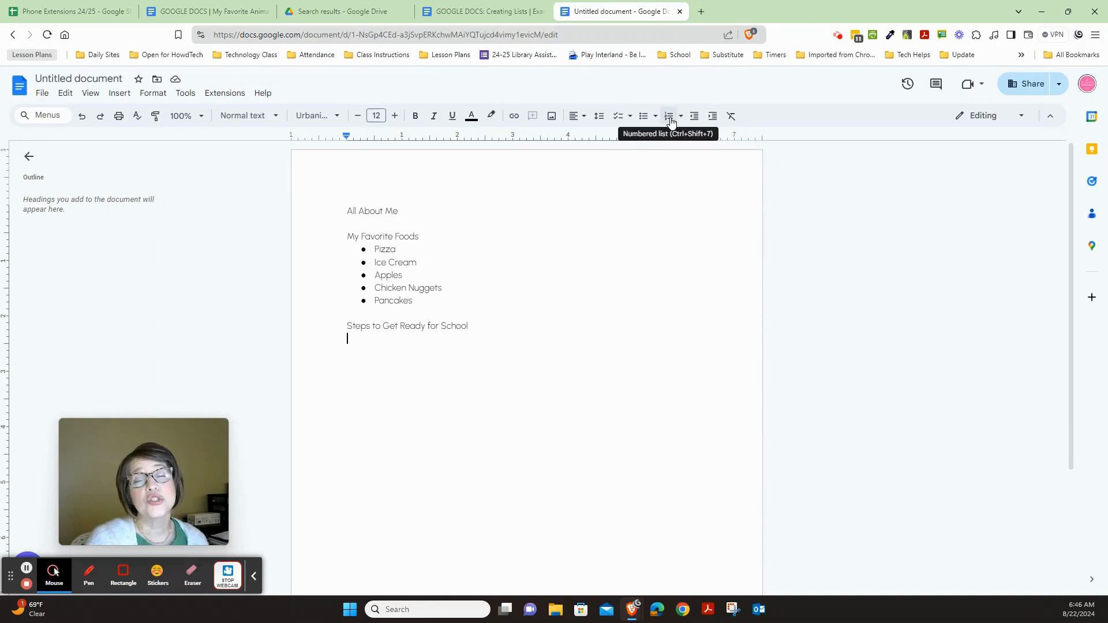
{"action": "mouse_move", "coordinate": [680, 115]}
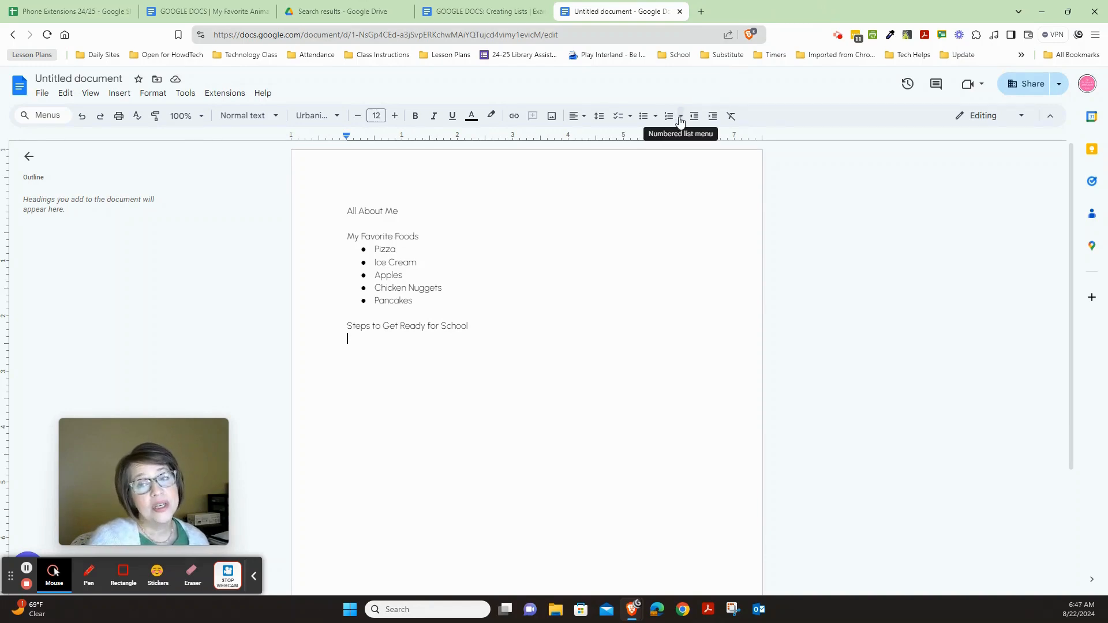
Start a numbered list with 1., a., i. numbering under the school heading.
{"action": "left_click", "coordinate": [679, 116]}
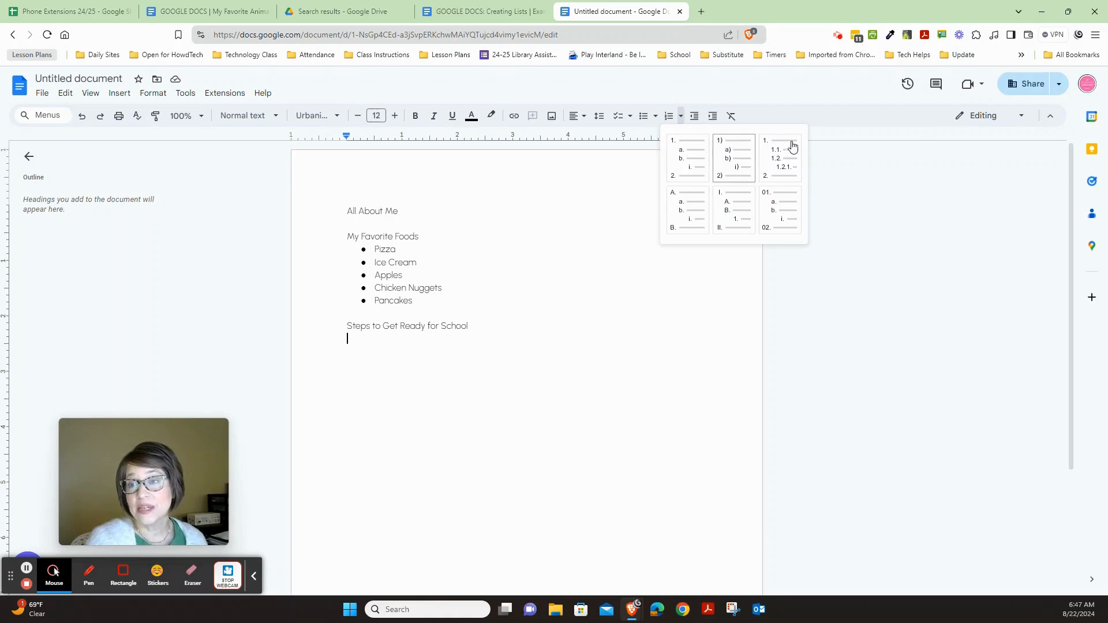
{"action": "mouse_move", "coordinate": [703, 161]}
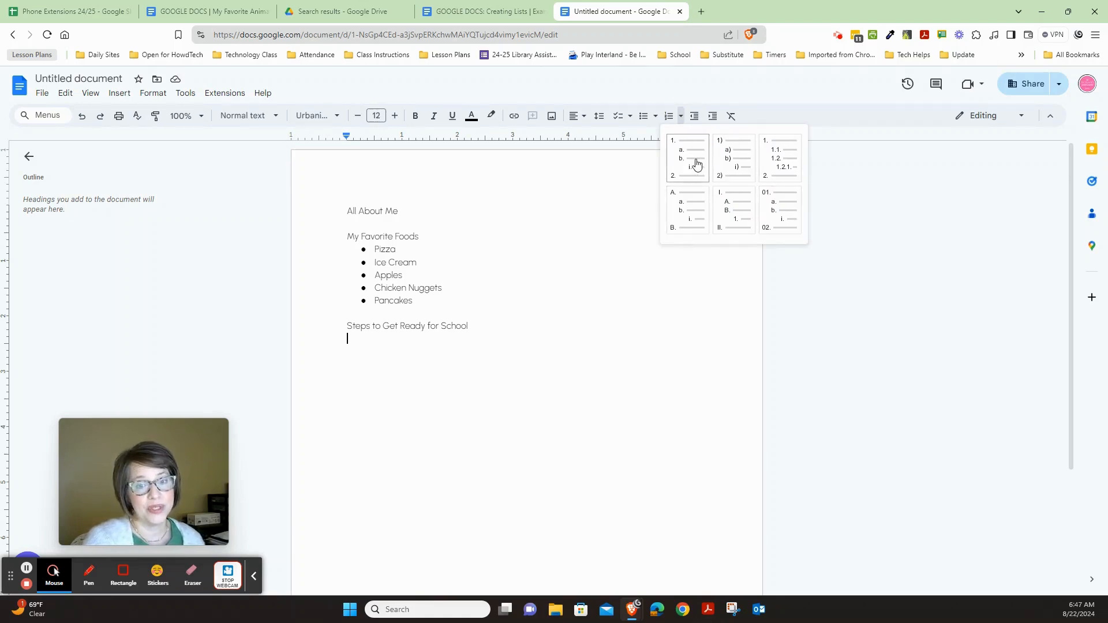
{"action": "left_click", "coordinate": [687, 158]}
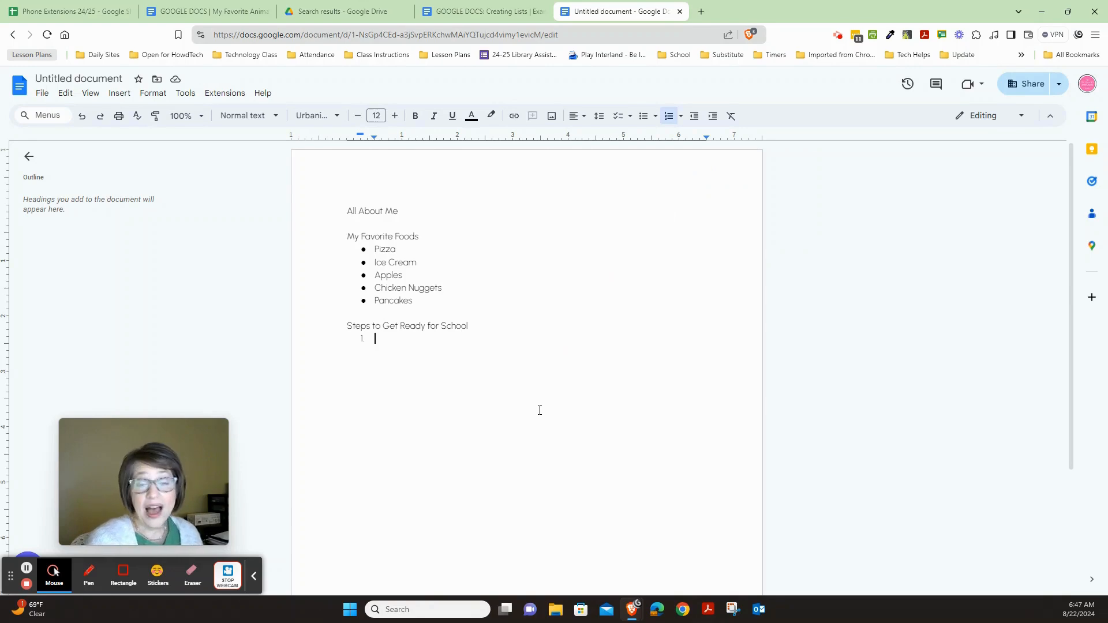
Number the steps Wake up, Eat breakfast, Get dressed, Brush teeth, Go to school.
{"action": "type", "text": "Wake up"}
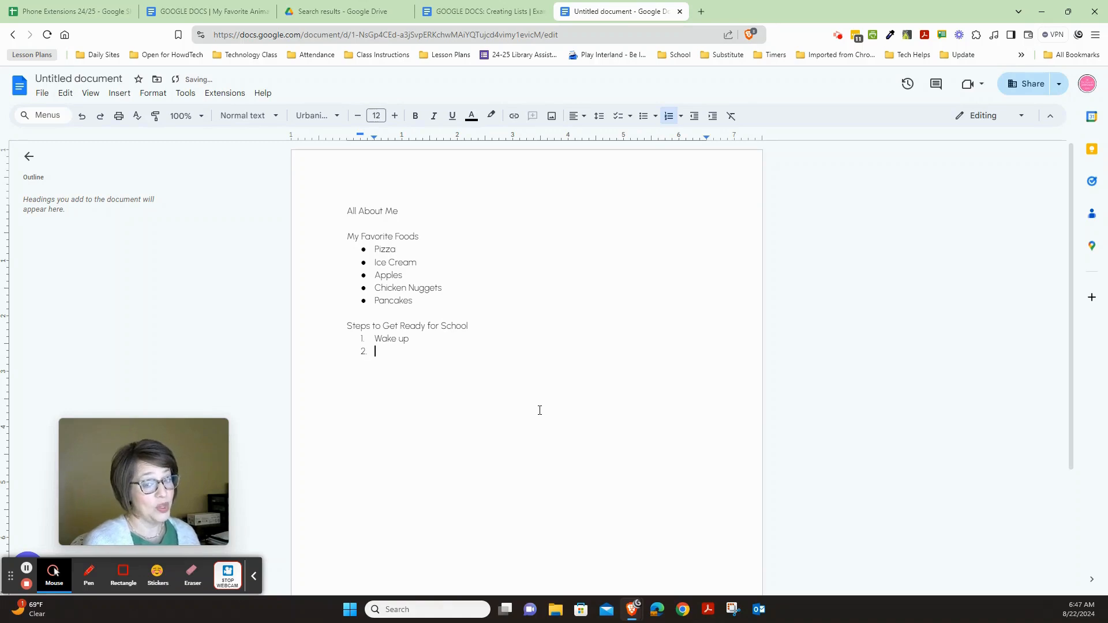
{"action": "type", "text": "Eat breakfast"}
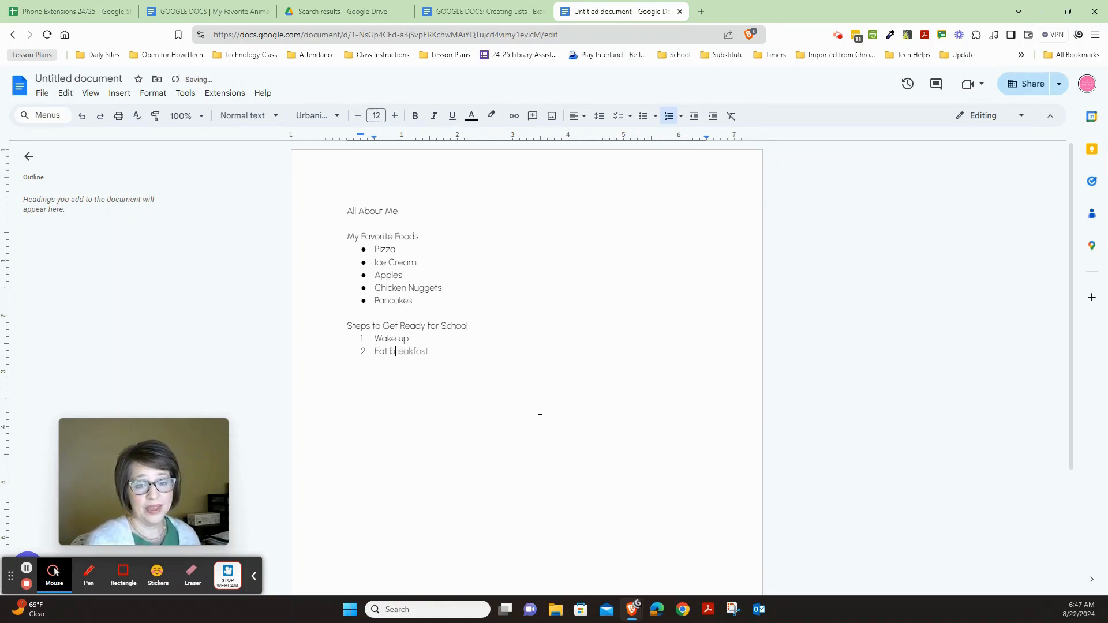
{"action": "type", "text": "Get dressed"}
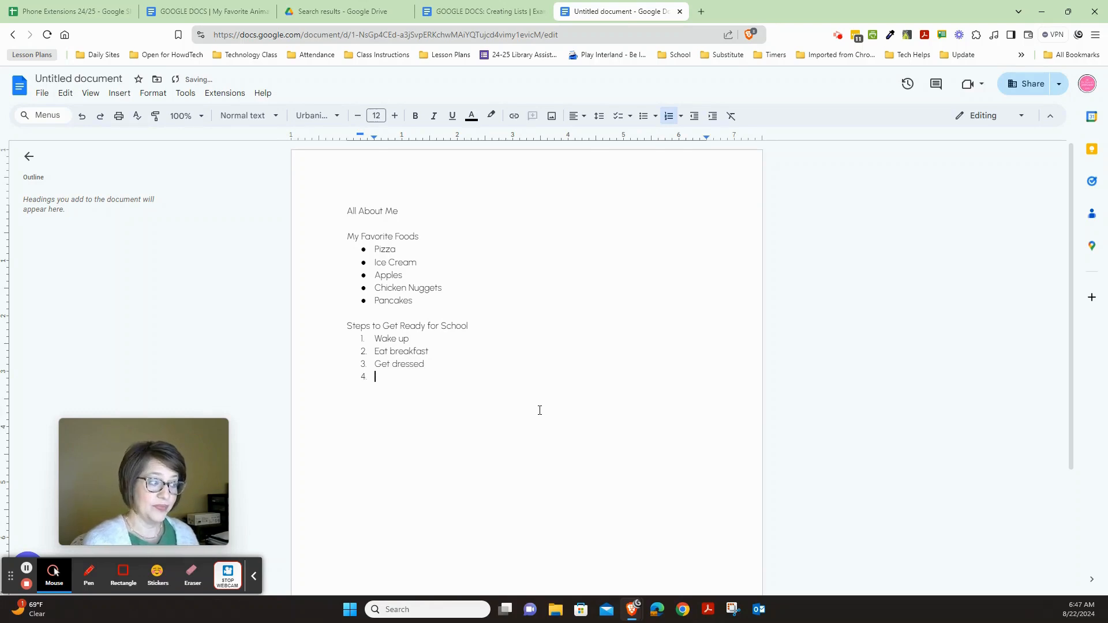
{"action": "type", "text": "Brush te"}
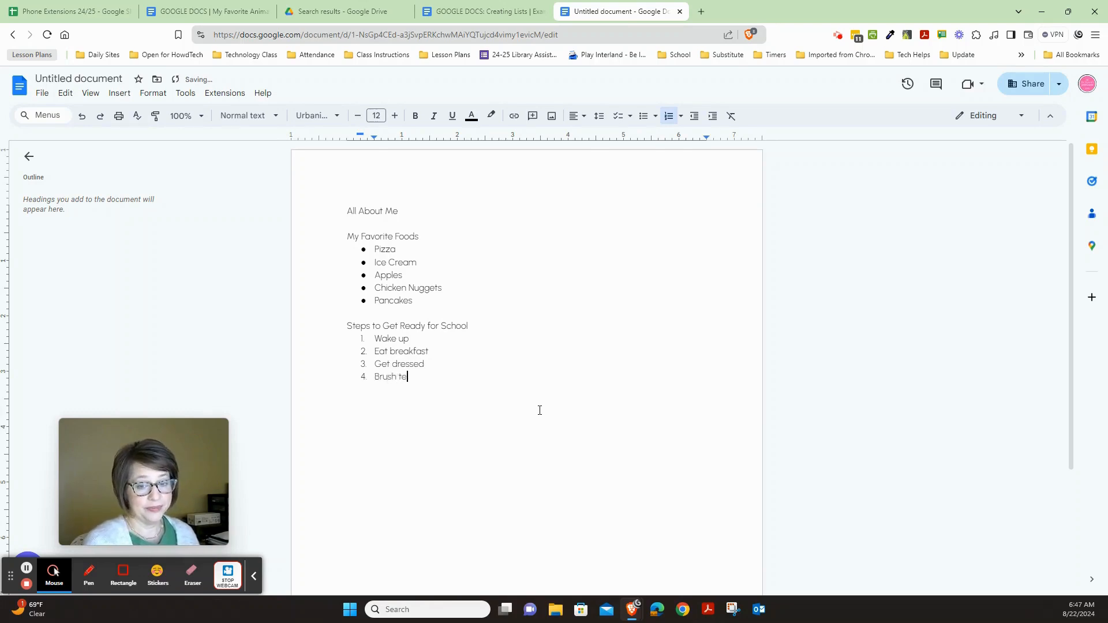
{"action": "type", "text": "eth"}
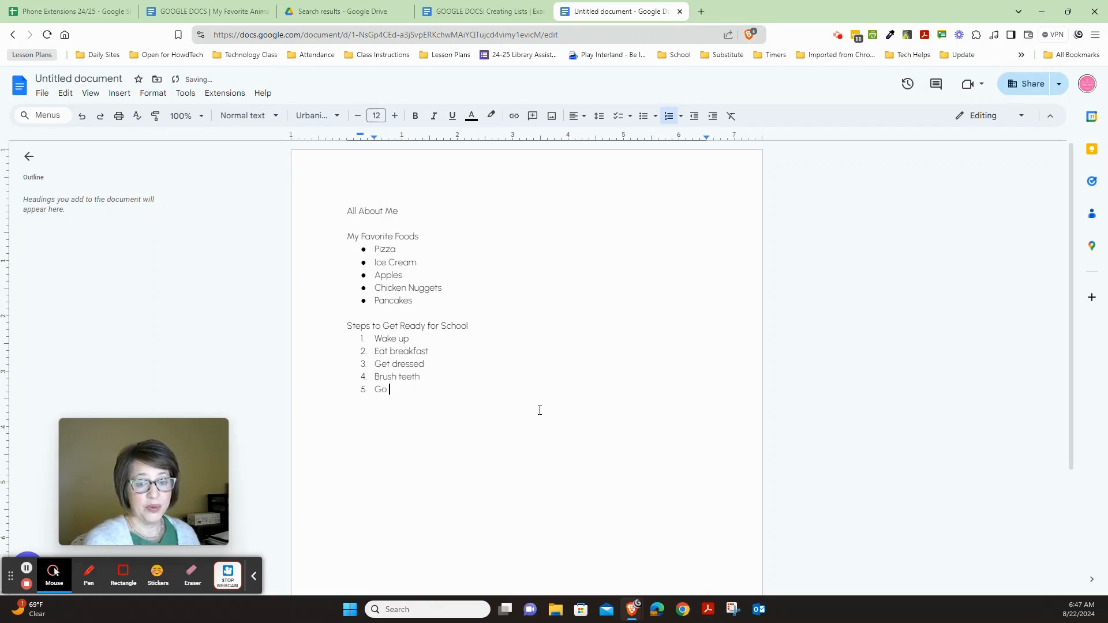
{"action": "type", "text": "to school"}
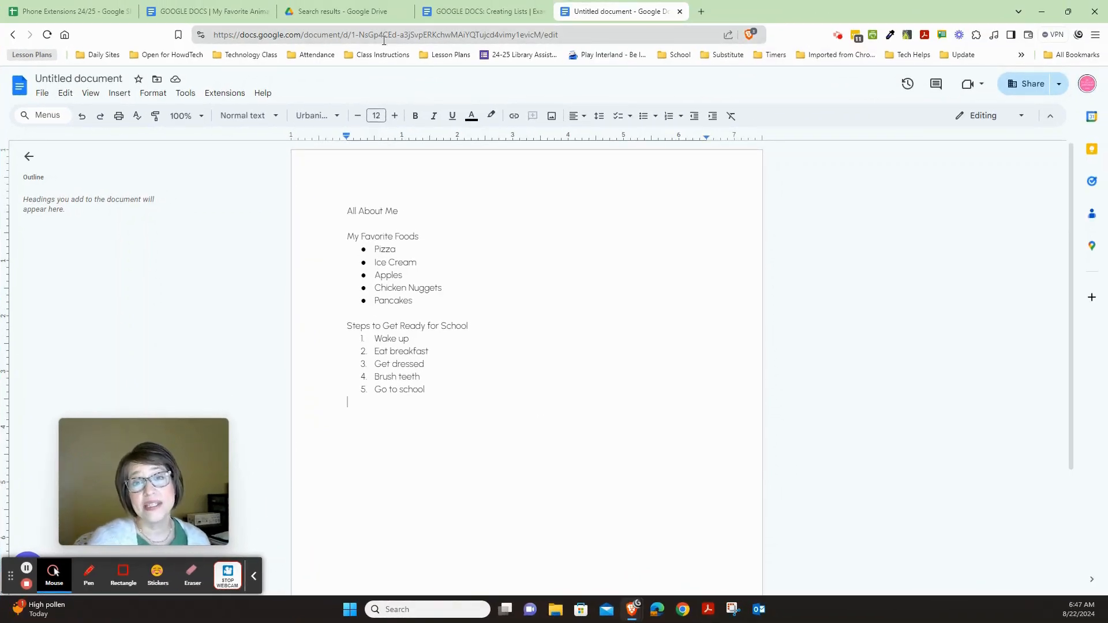
{"action": "left_click", "coordinate": [481, 11]}
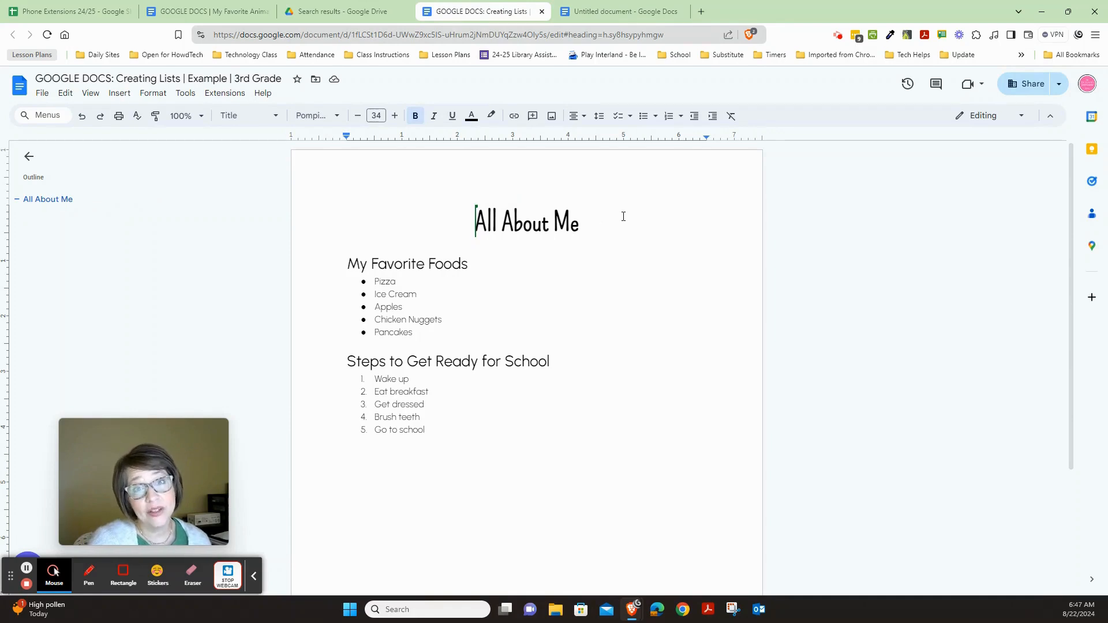
{"action": "mouse_move", "coordinate": [336, 270]}
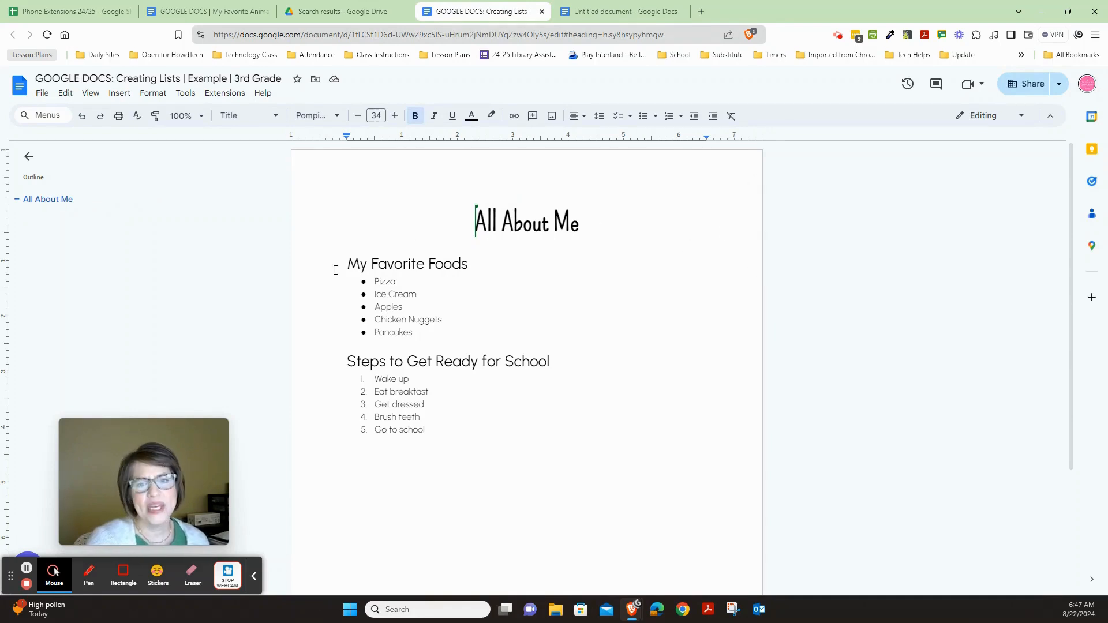
{"action": "mouse_move", "coordinate": [476, 256]}
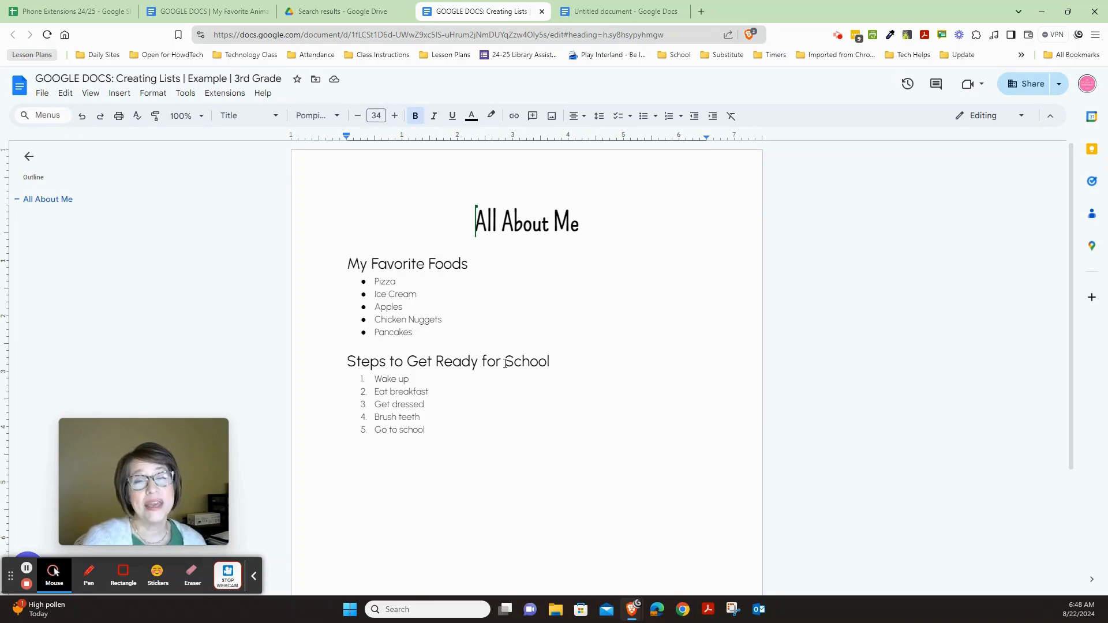
{"action": "left_click", "coordinate": [615, 12]}
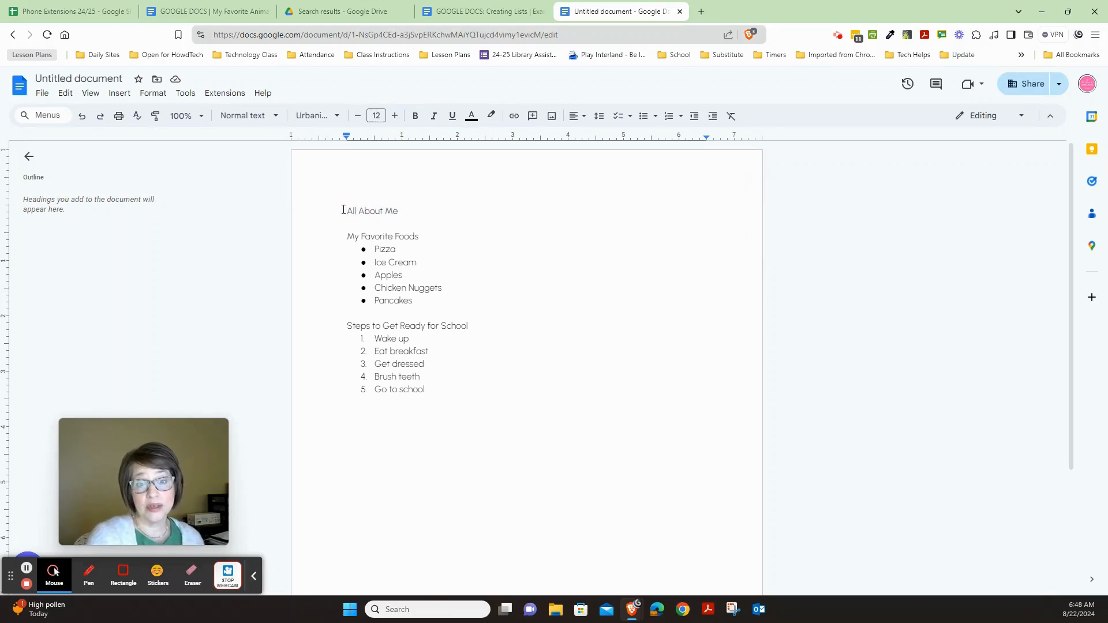
Highlight the 'All About Me' title line for restyling.
{"action": "left_click", "coordinate": [344, 210]}
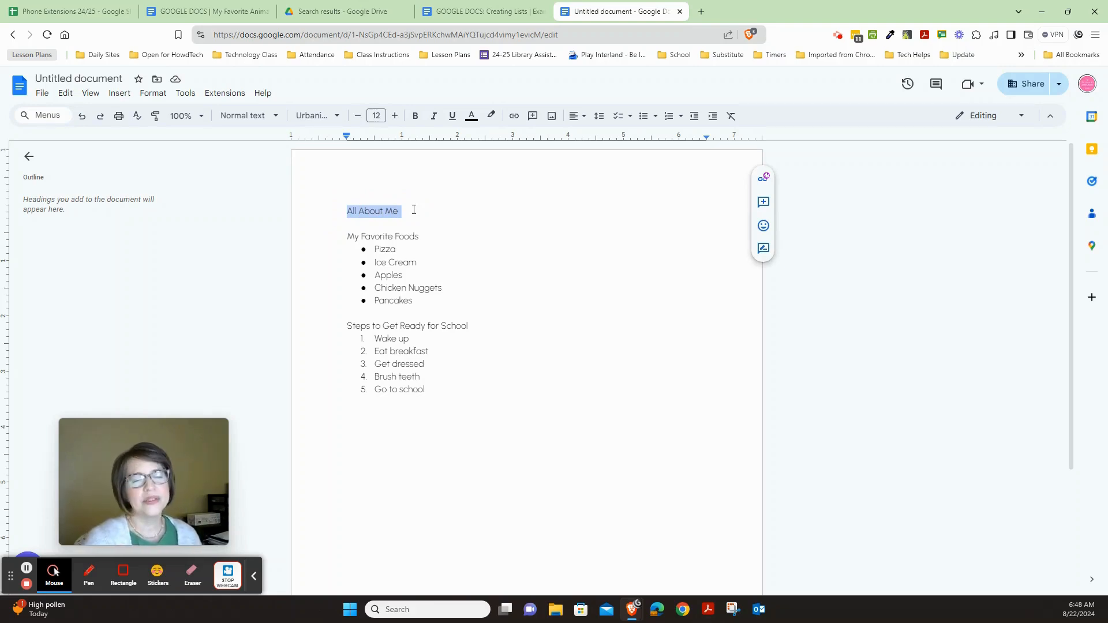
{"action": "left_click", "coordinate": [348, 210]}
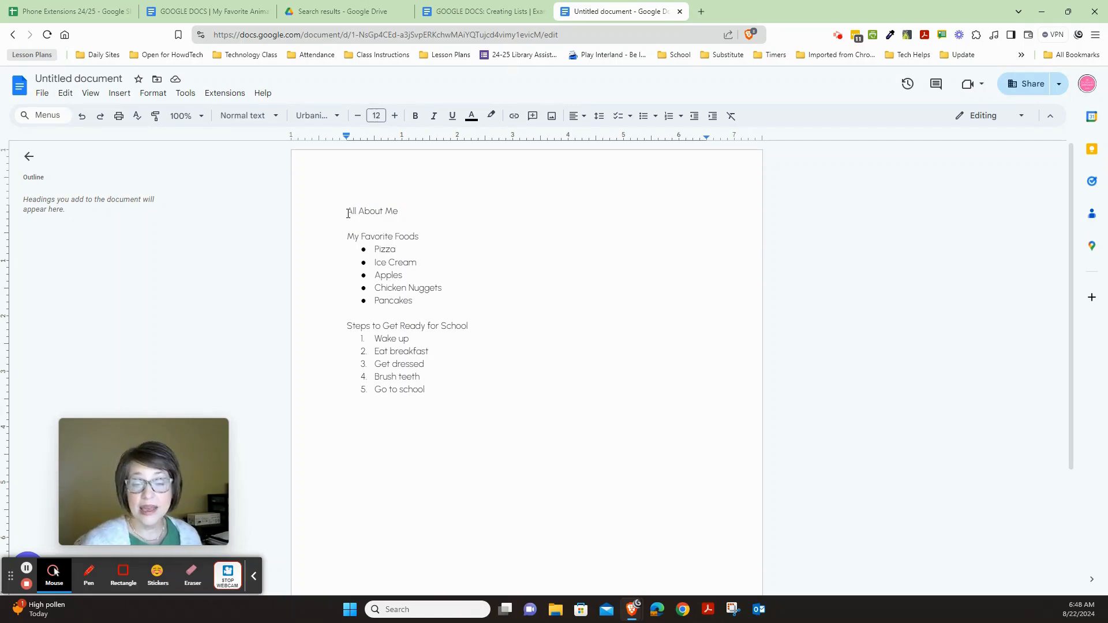
{"action": "double_click", "coordinate": [370, 210]}
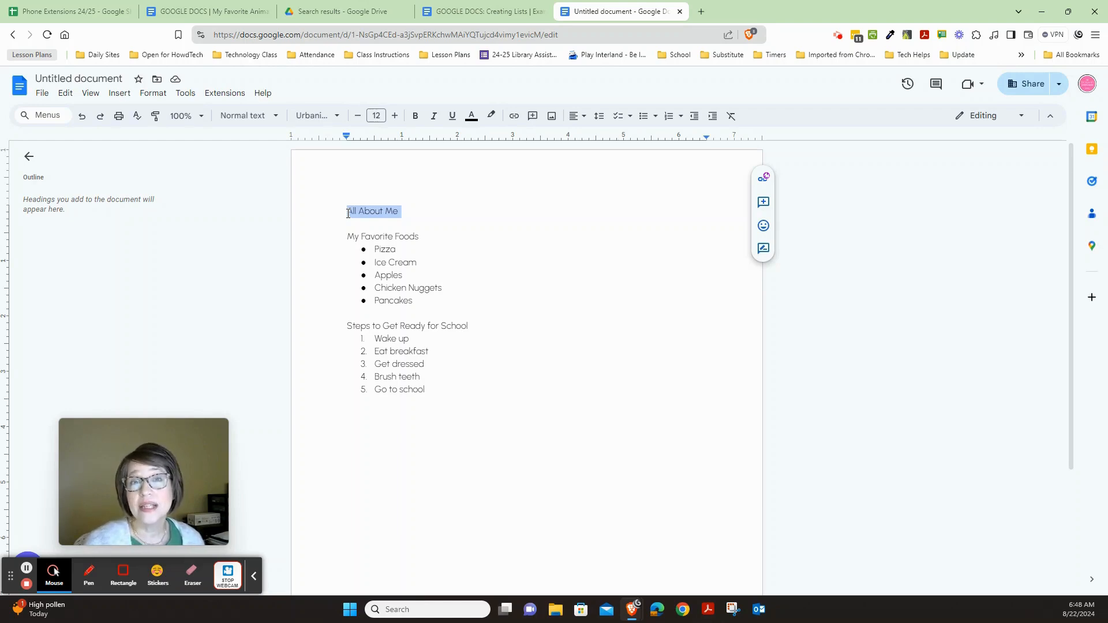
{"action": "mouse_move", "coordinate": [316, 115]}
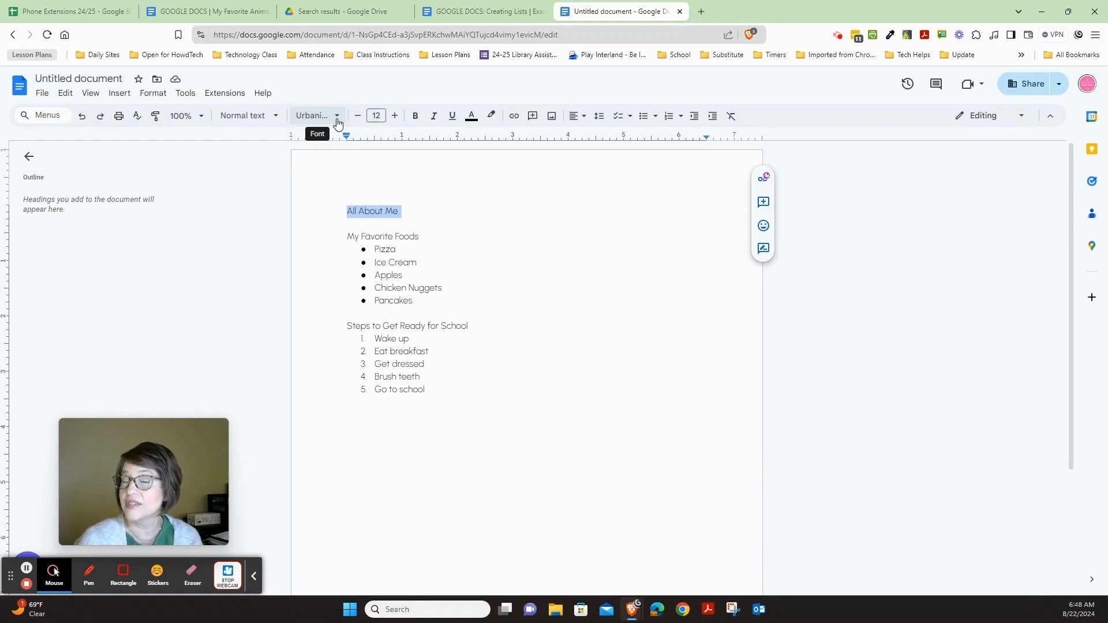
{"action": "mouse_move", "coordinate": [279, 121]}
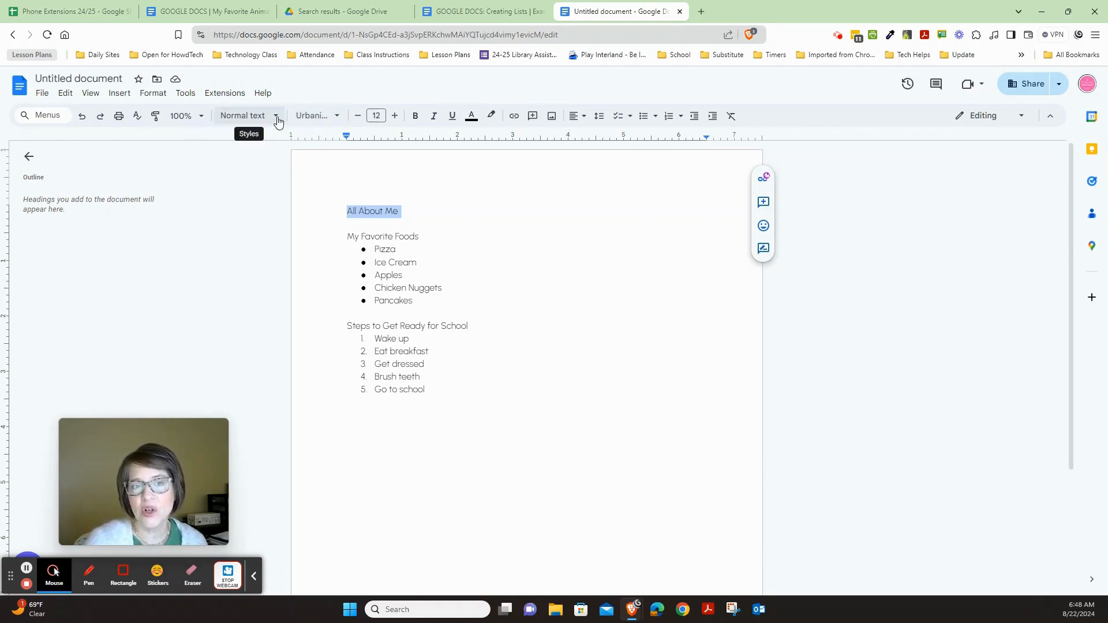
Apply the Title paragraph style to 'All About Me' and return to the finished example.
{"action": "left_click", "coordinate": [276, 119]}
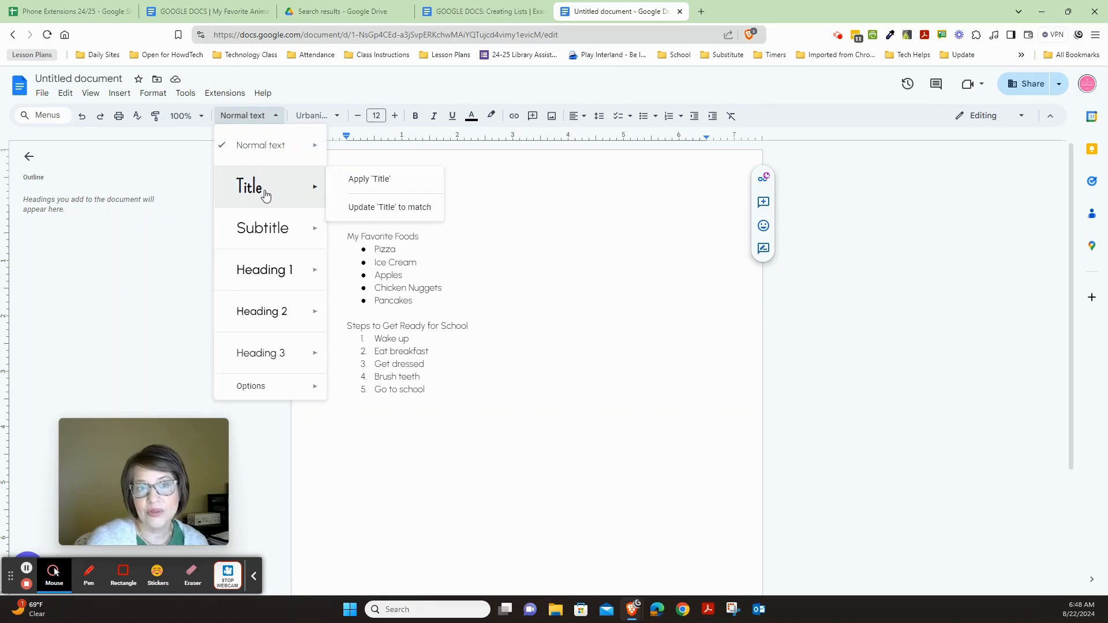
{"action": "left_click", "coordinate": [370, 177]}
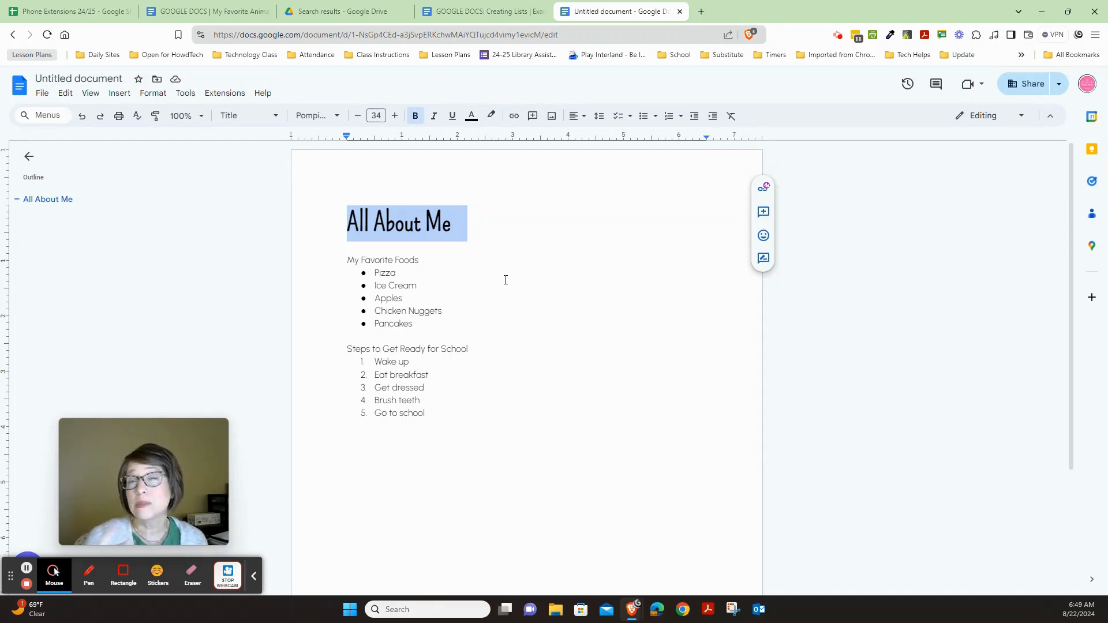
{"action": "left_click", "coordinate": [480, 11]}
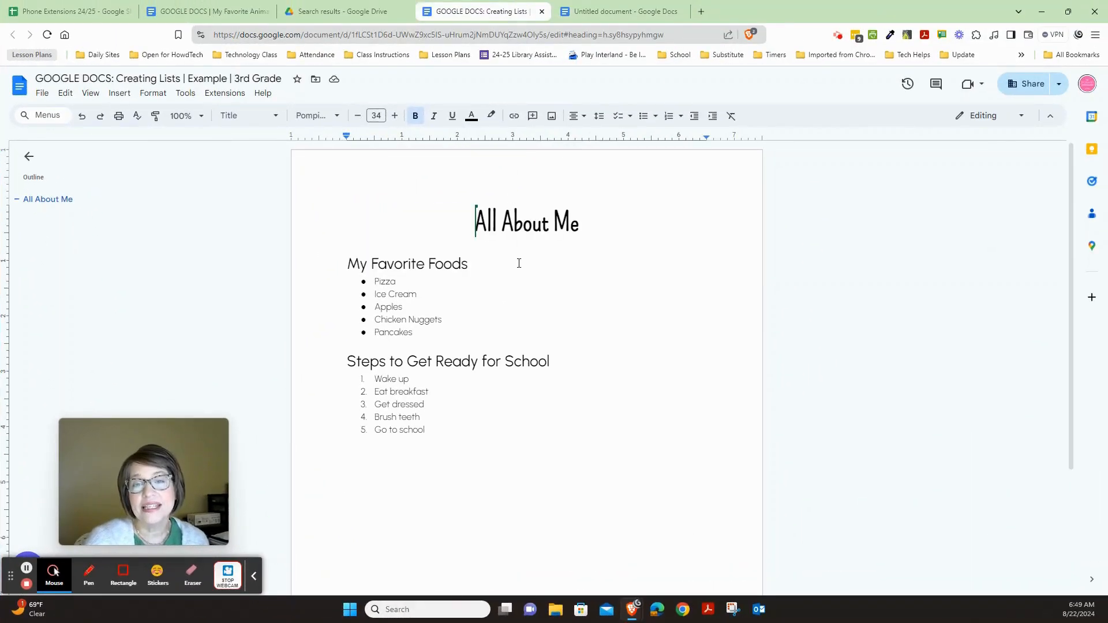
Center-align the 'All About Me' title in the draft document.
{"action": "left_click", "coordinate": [619, 11]}
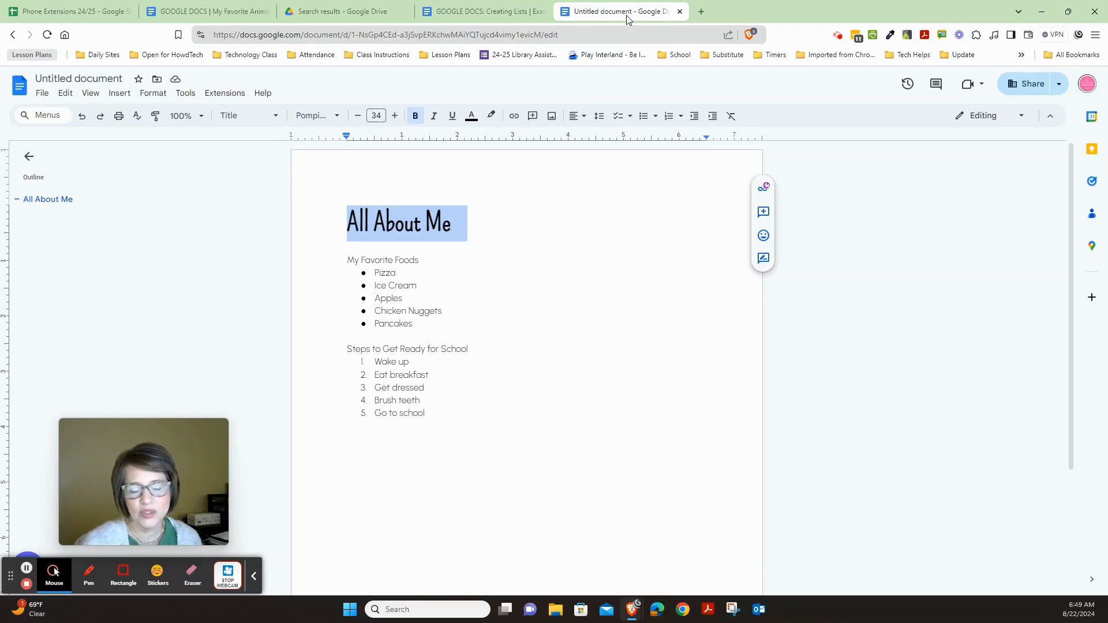
{"action": "mouse_move", "coordinate": [609, 153]}
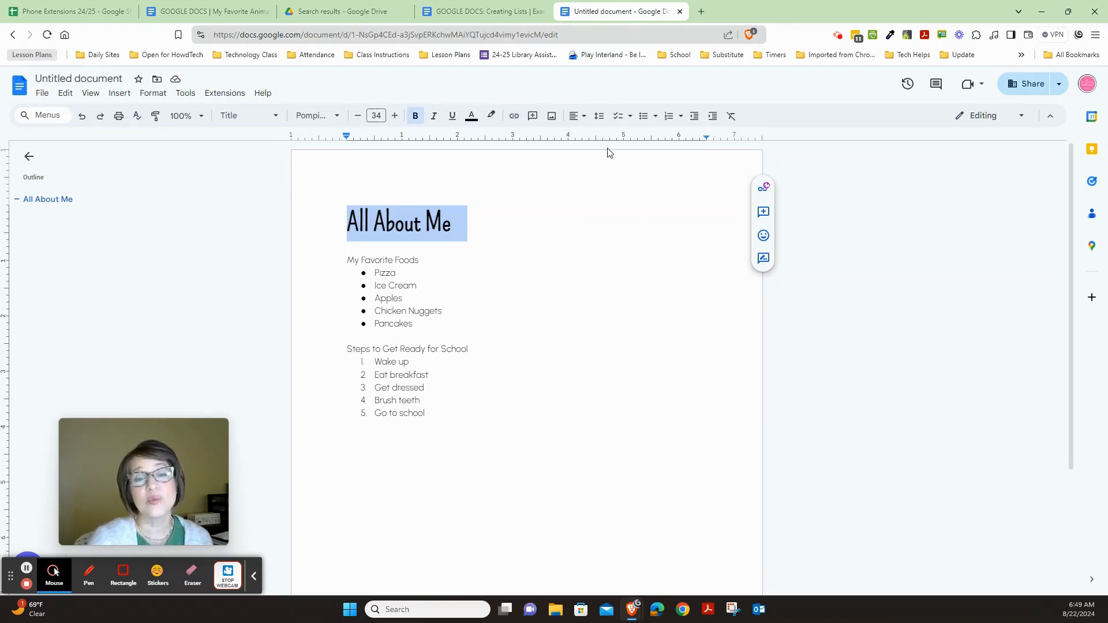
{"action": "mouse_move", "coordinate": [577, 116]}
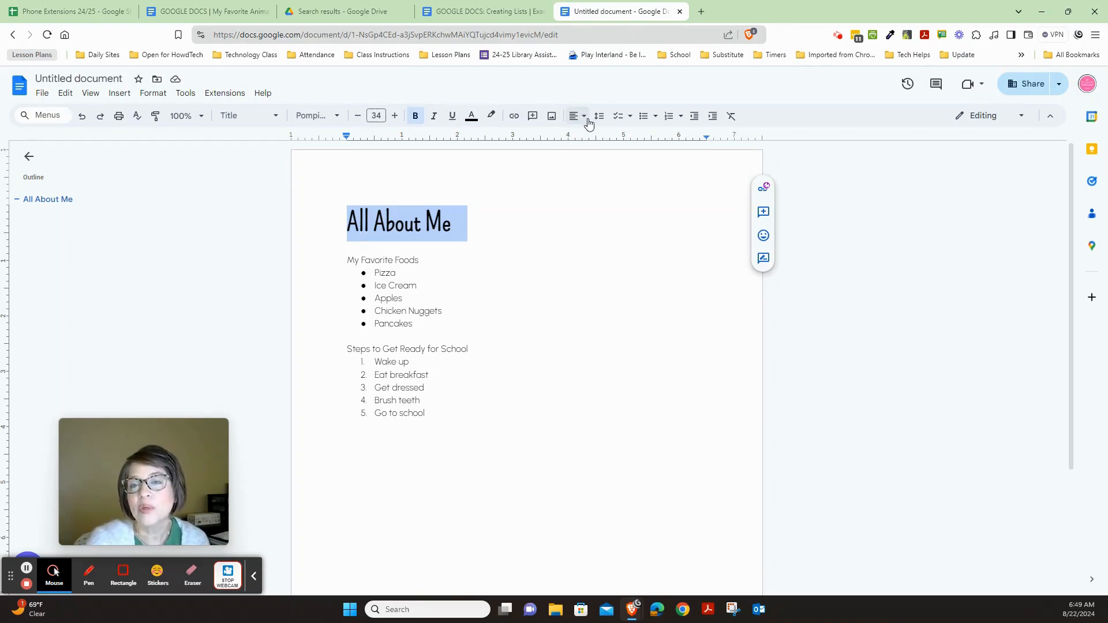
{"action": "mouse_move", "coordinate": [576, 116]}
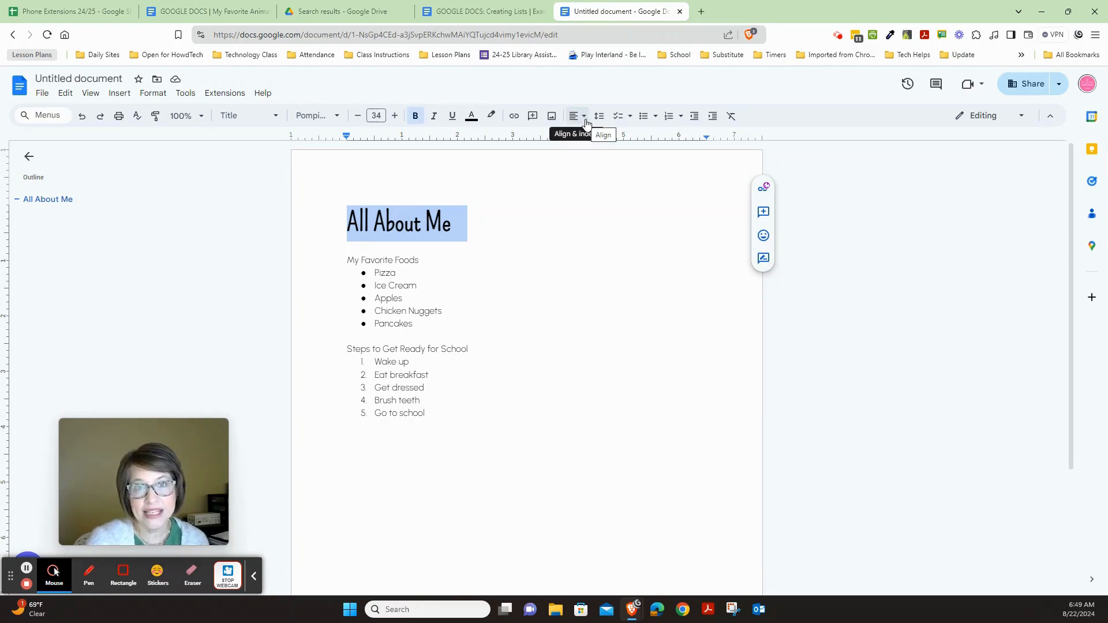
{"action": "left_click", "coordinate": [575, 116]}
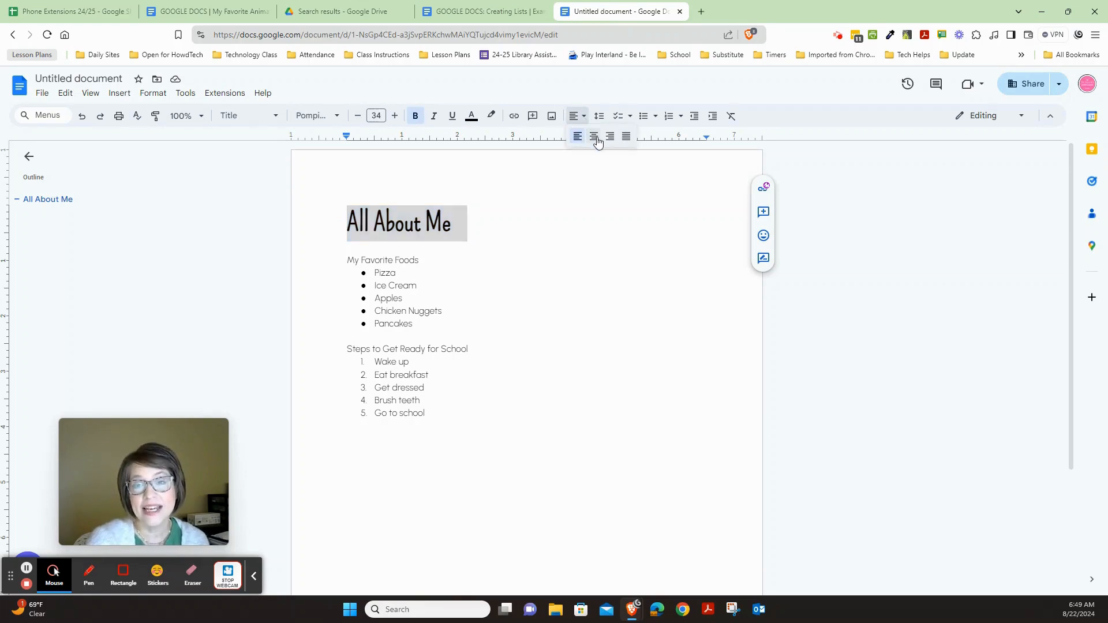
{"action": "left_click", "coordinate": [593, 136]}
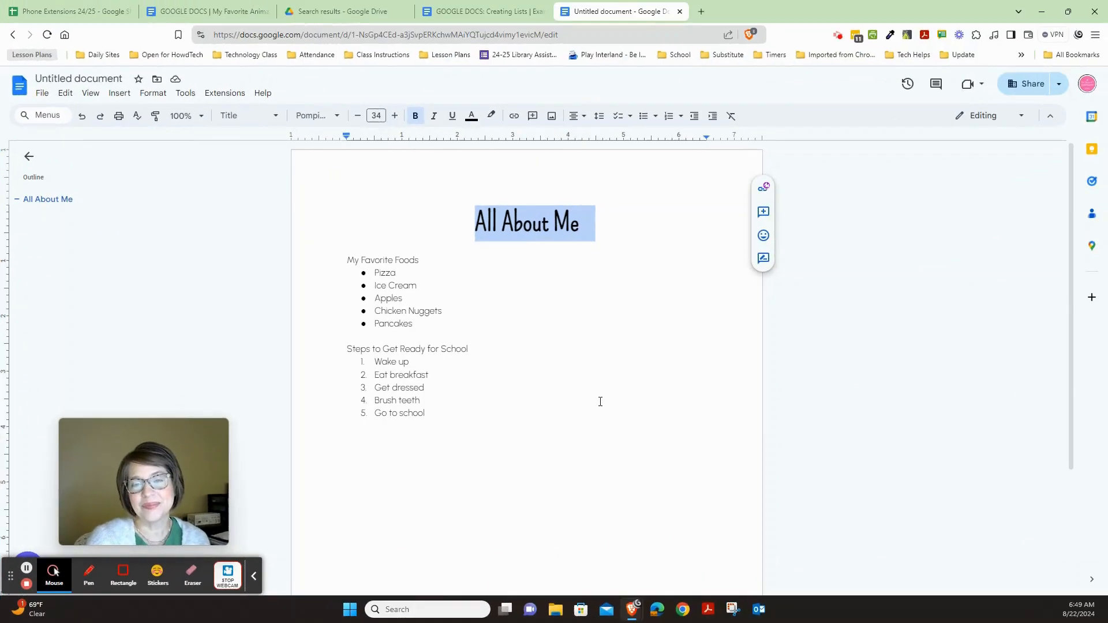
{"action": "mouse_move", "coordinate": [336, 257]}
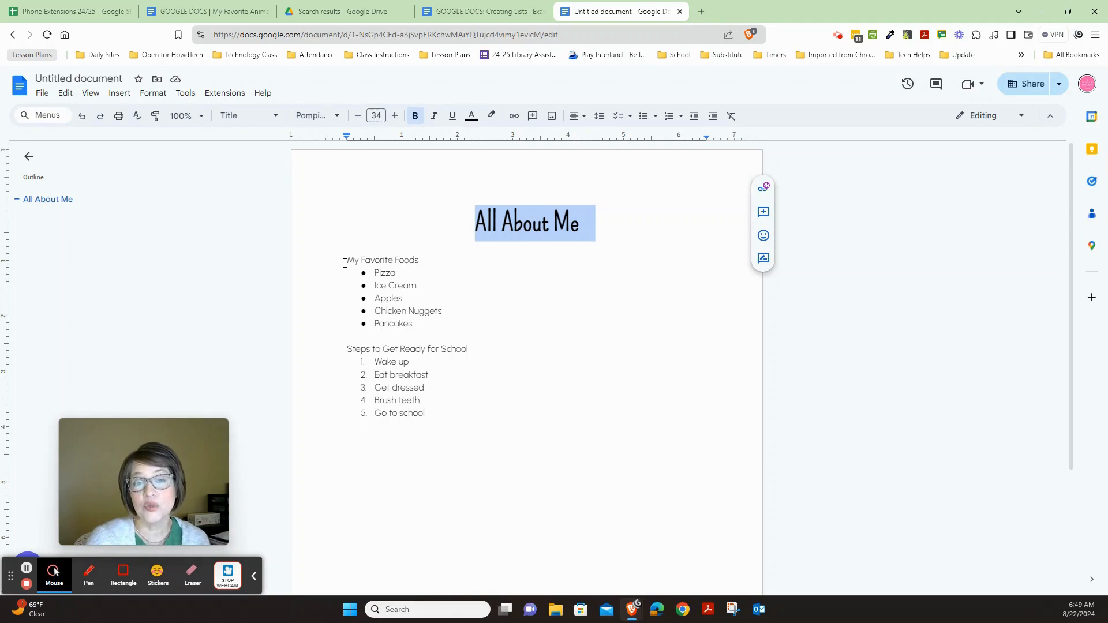
Apply the Subtitle paragraph style to the 'My Favorite Foods' heading and compare with the example.
{"action": "left_click", "coordinate": [345, 260]}
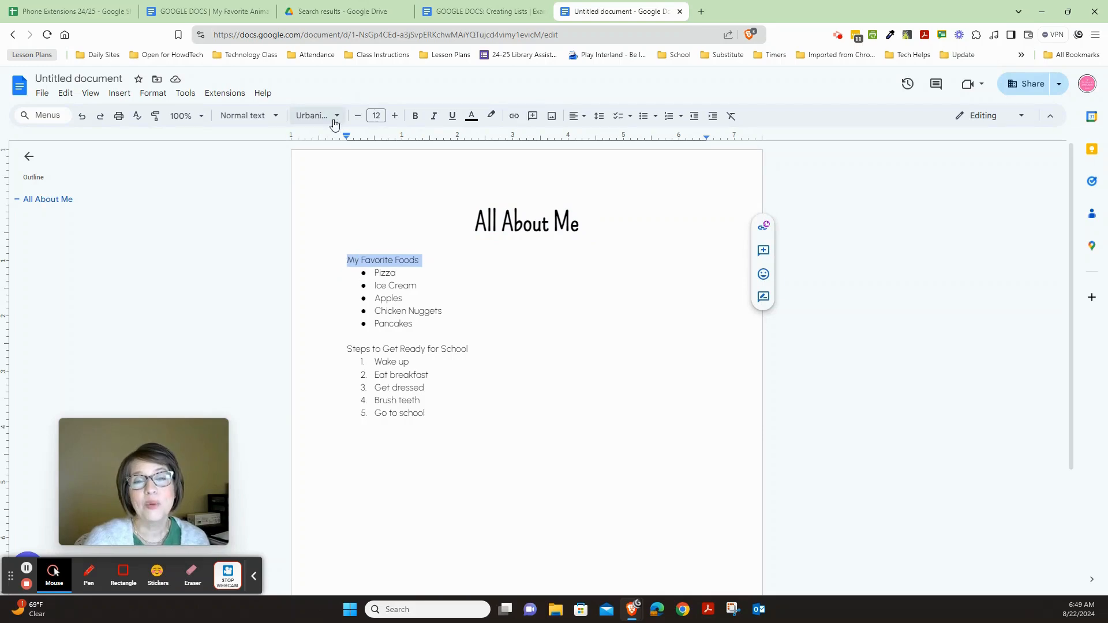
{"action": "left_click", "coordinate": [317, 115]}
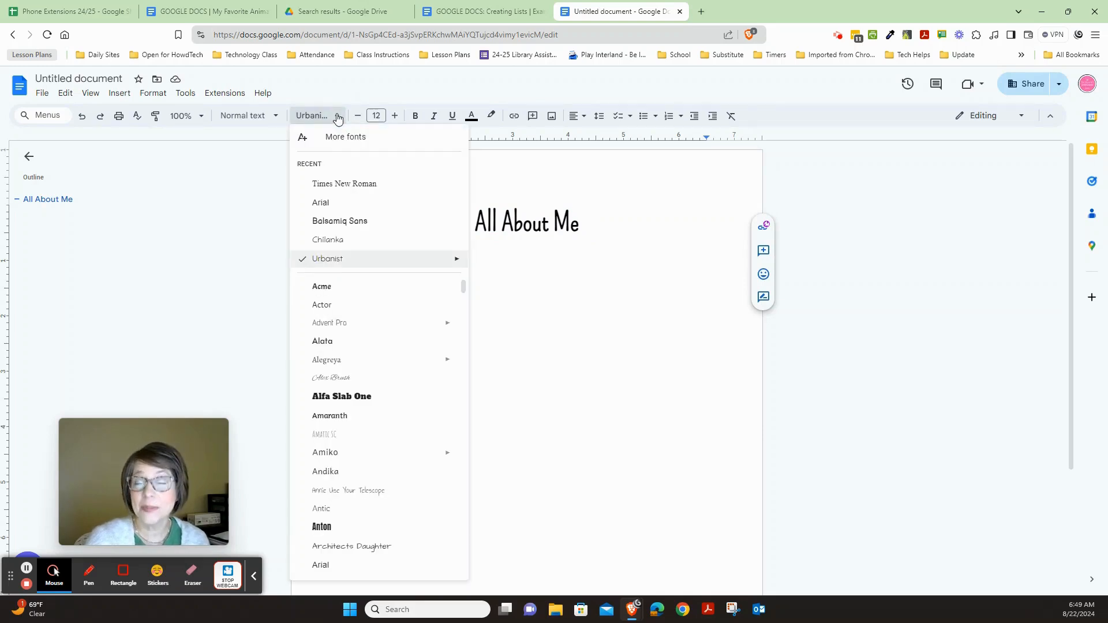
{"action": "left_click", "coordinate": [278, 115]}
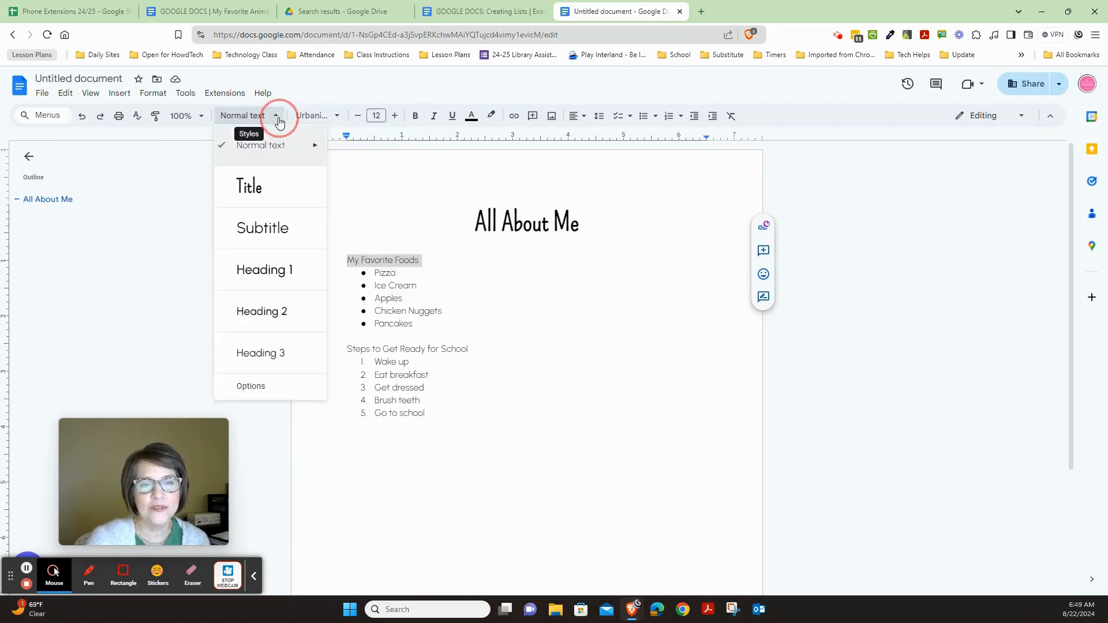
{"action": "left_click", "coordinate": [262, 227]}
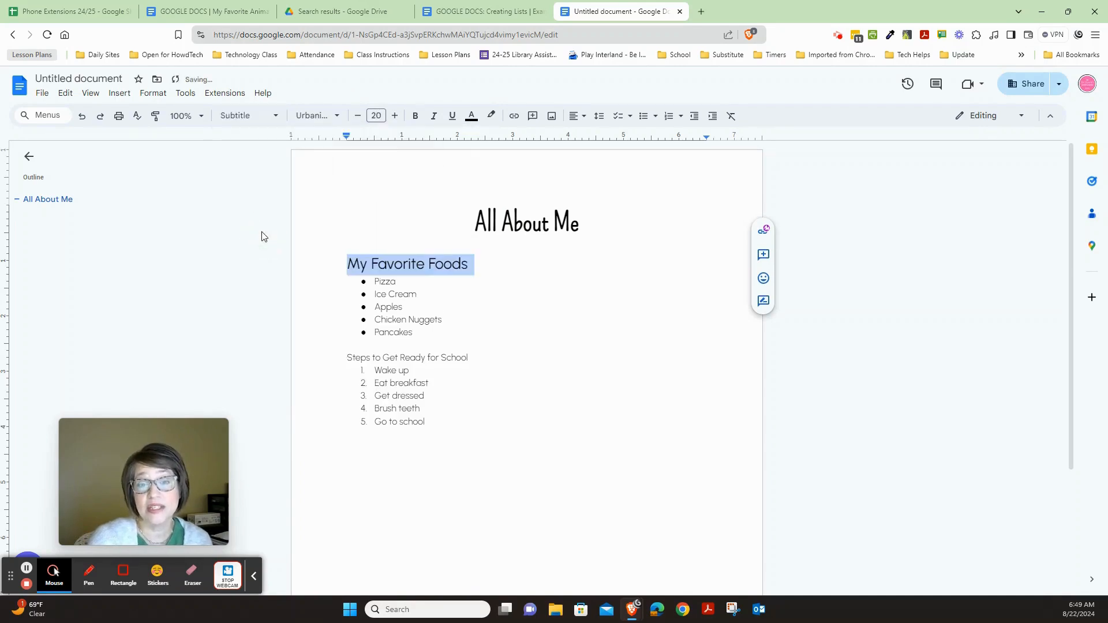
{"action": "left_click", "coordinate": [481, 11]}
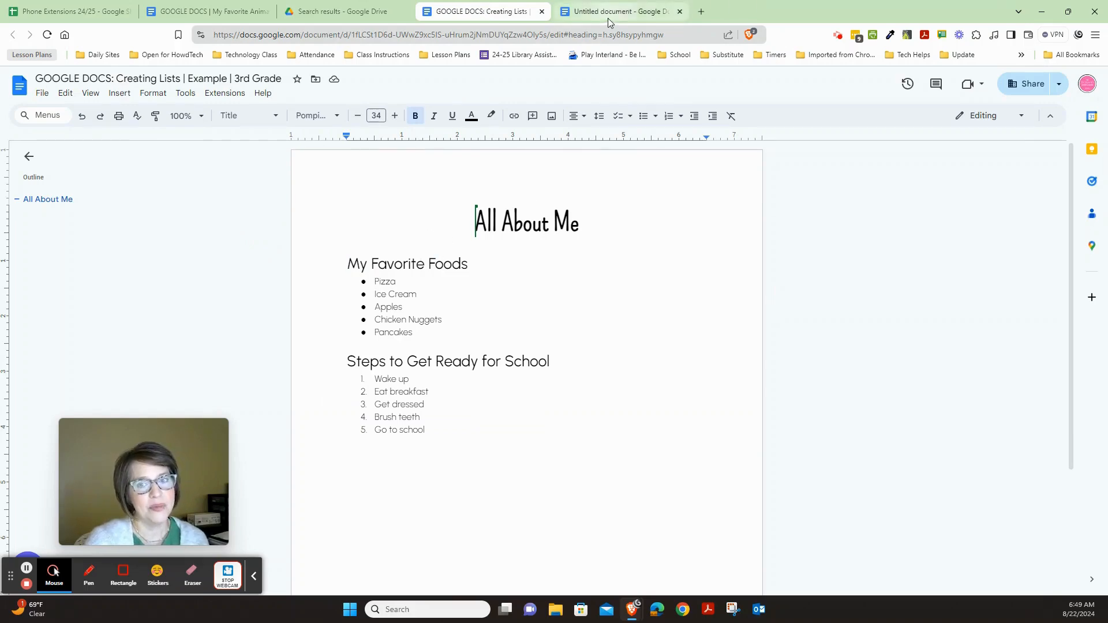
{"action": "left_click", "coordinate": [615, 12]}
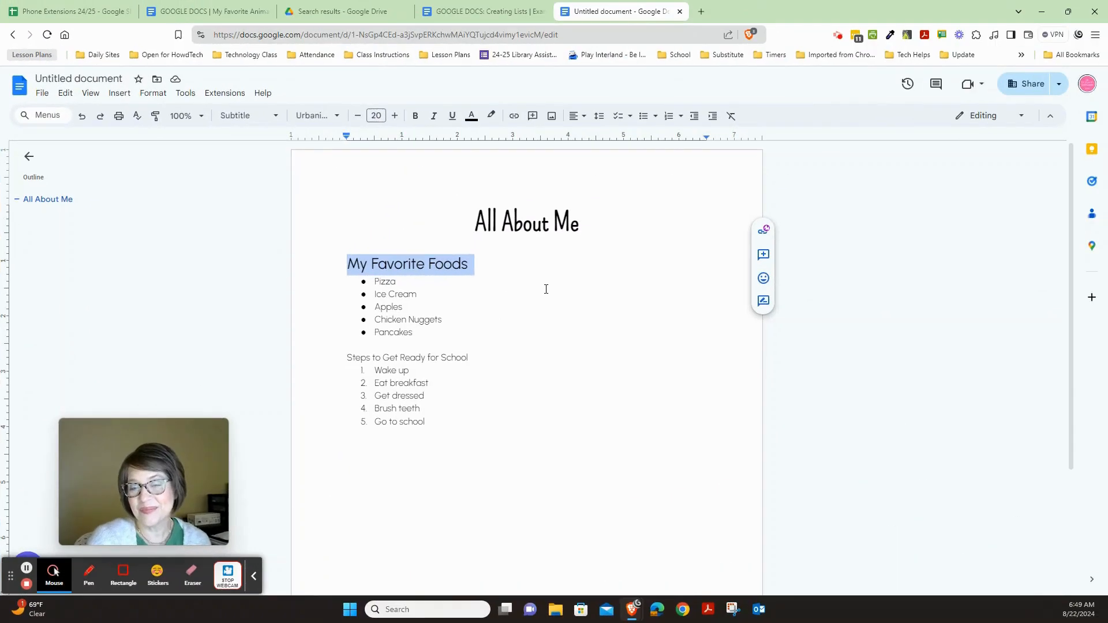
{"action": "mouse_move", "coordinate": [537, 276]}
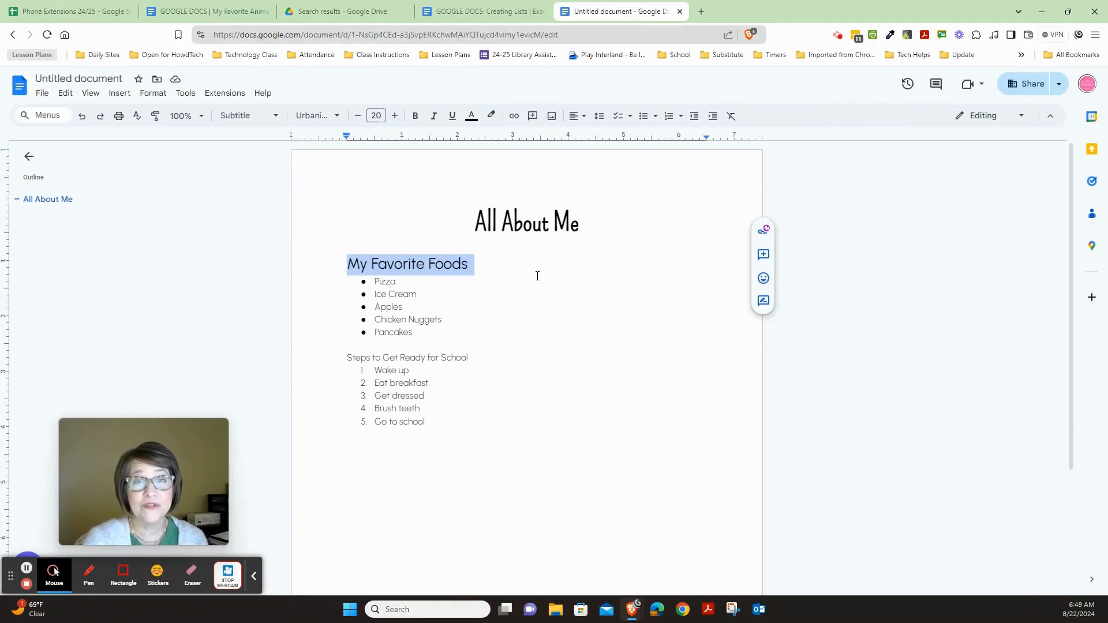
{"action": "mouse_move", "coordinate": [317, 373]}
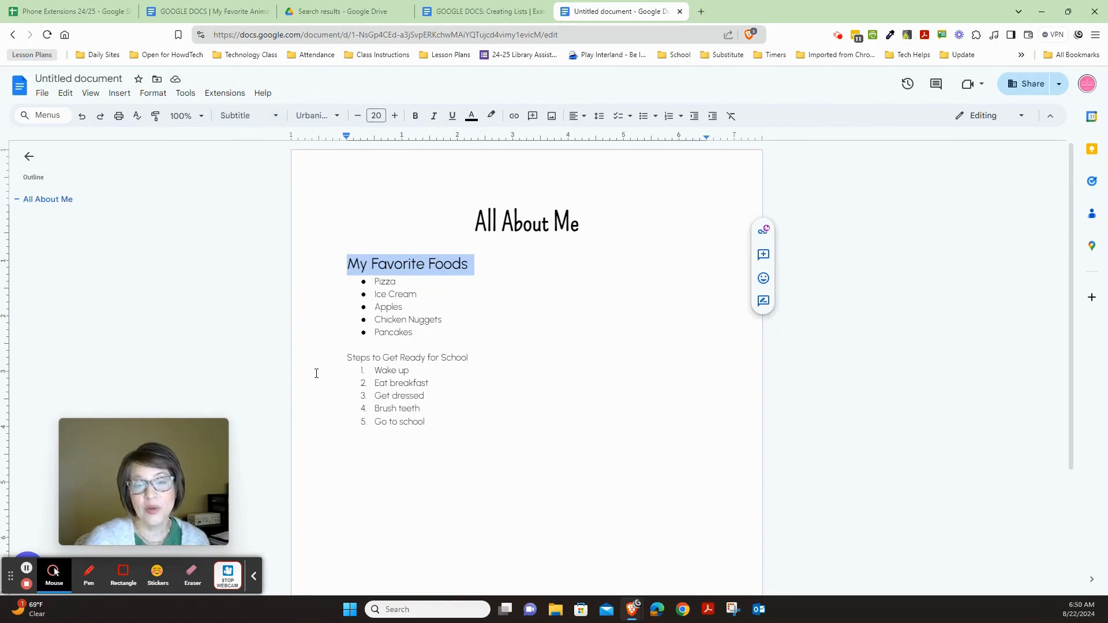
{"action": "mouse_move", "coordinate": [336, 358]}
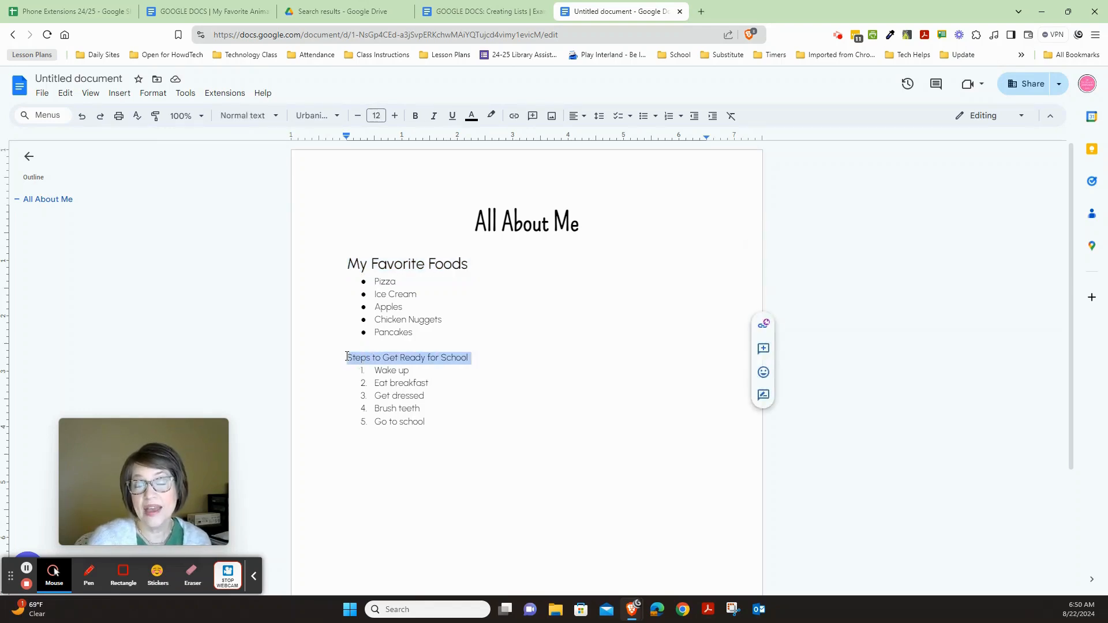
Apply the Subtitle style to 'Steps to Get Ready for School' and check it against the example.
{"action": "left_click", "coordinate": [244, 115]}
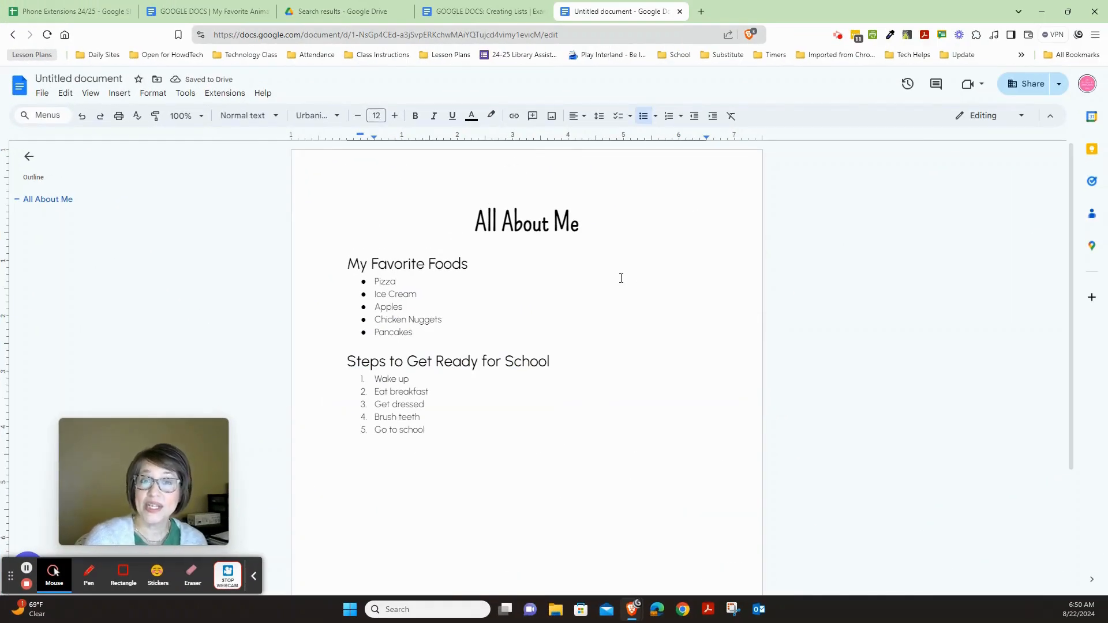
{"action": "left_click", "coordinate": [480, 11]}
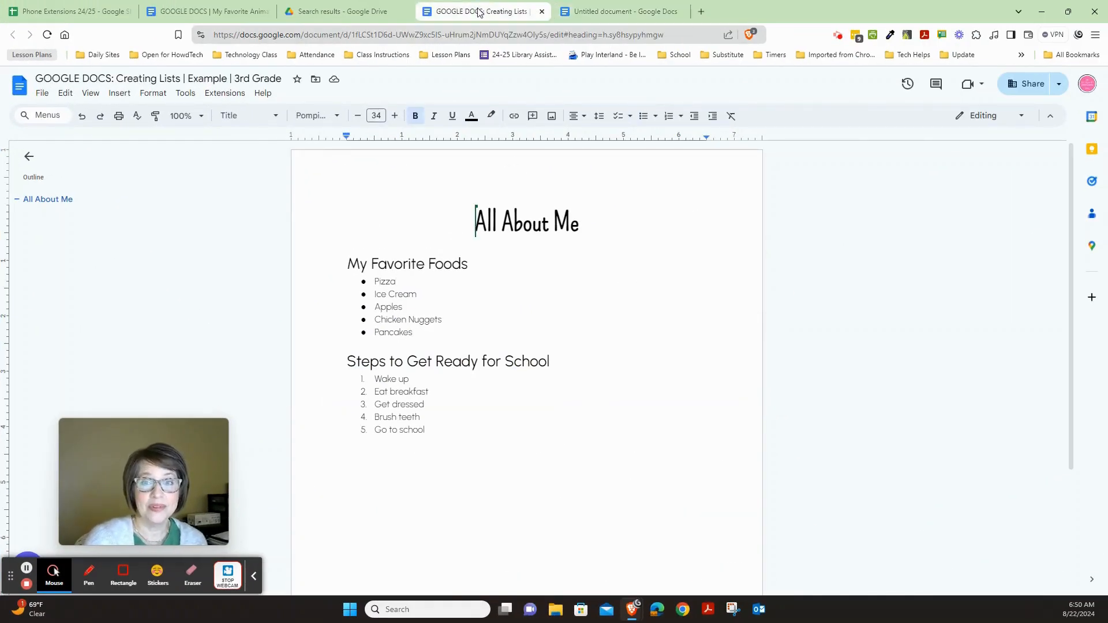
{"action": "left_click", "coordinate": [619, 12]}
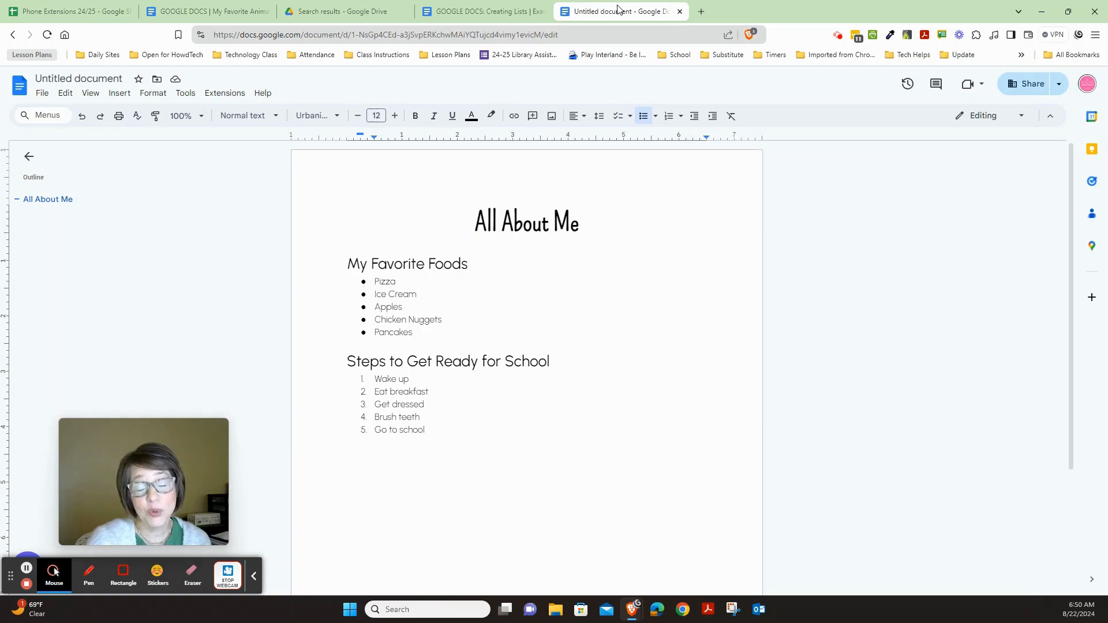
{"action": "left_click", "coordinate": [480, 11]}
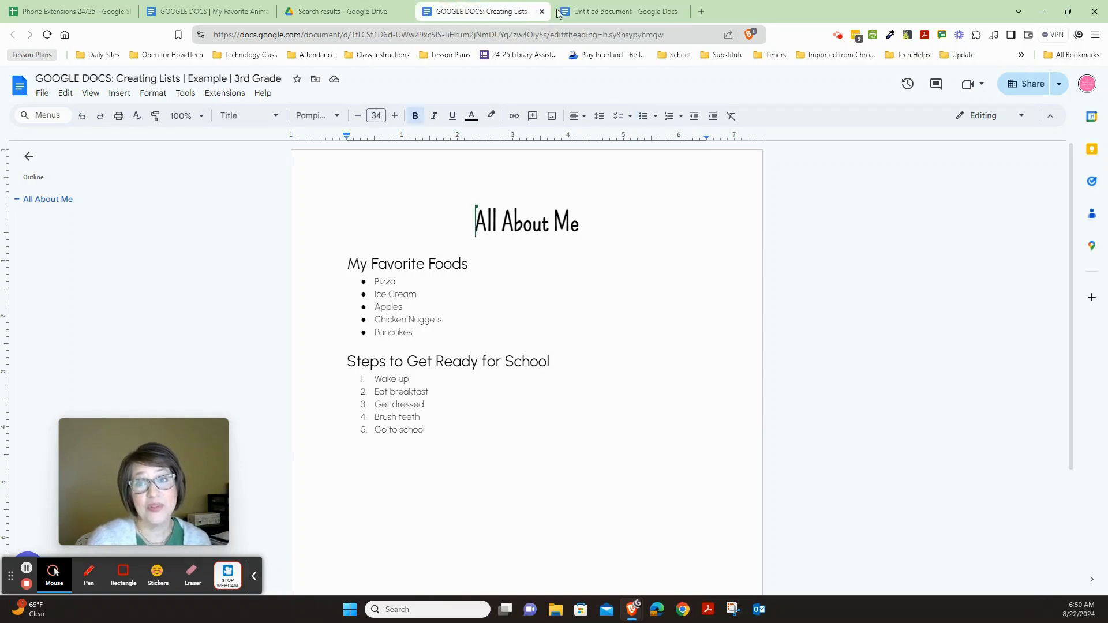
{"action": "left_click", "coordinate": [619, 11]}
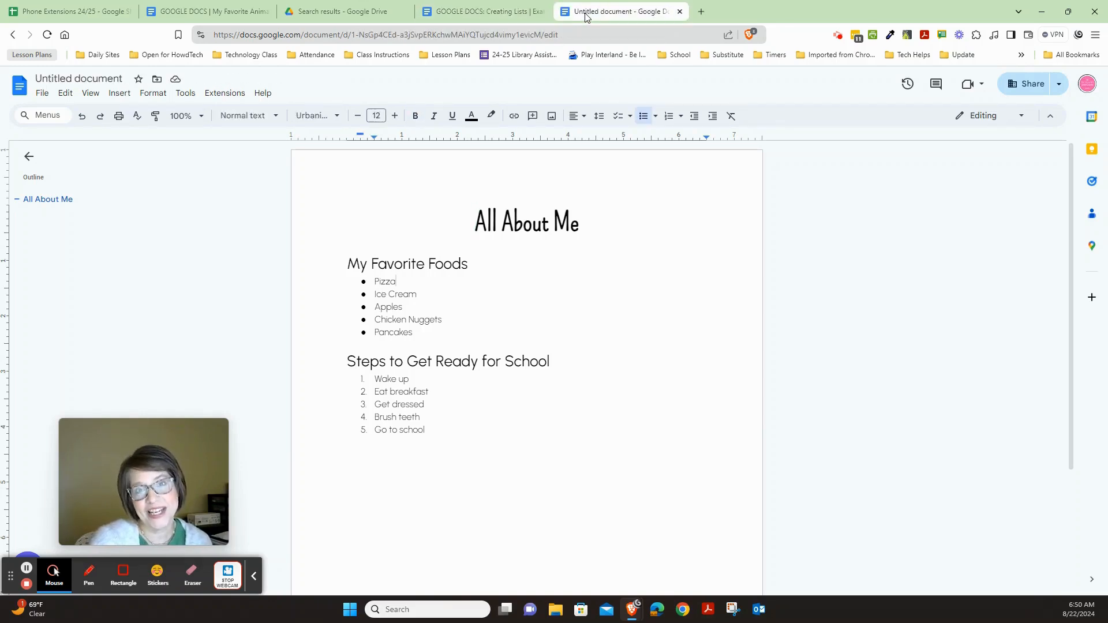